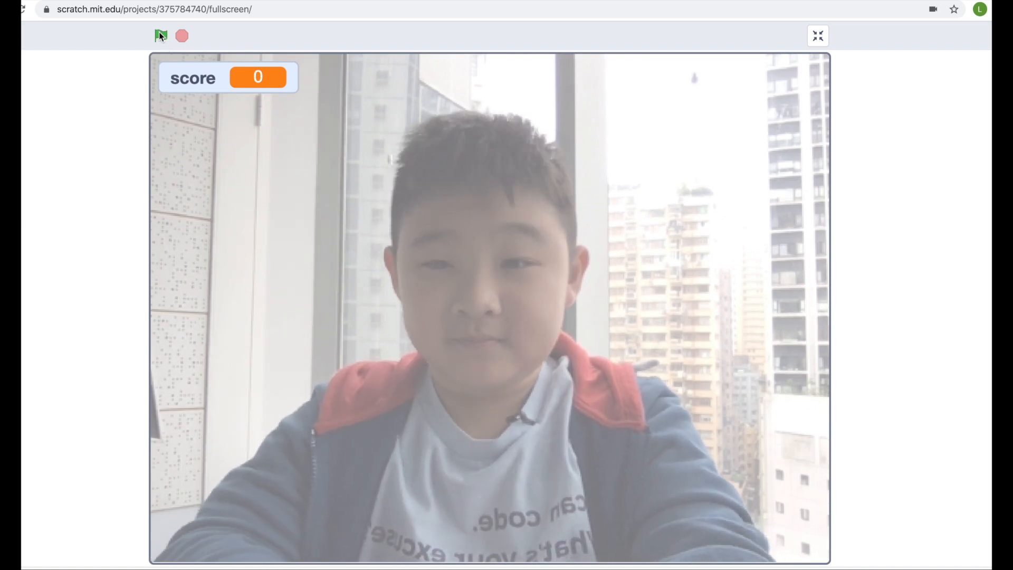
- Run the finished boxing game repeatedly with the green flag so boxer and sumo pop up over the webcam
{"action": "left_click", "coordinate": [160, 35]}
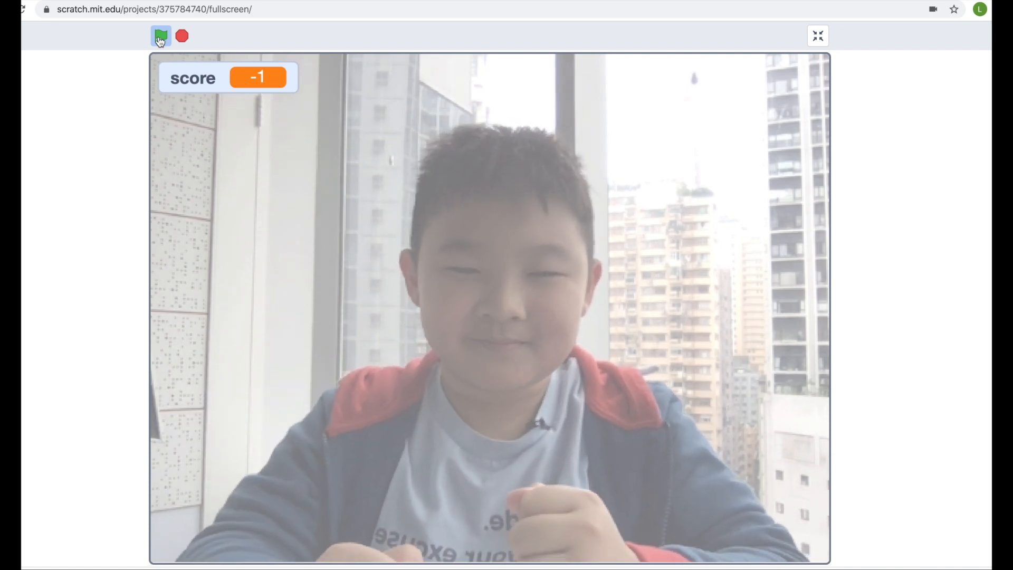
{"action": "left_click", "coordinate": [160, 36]}
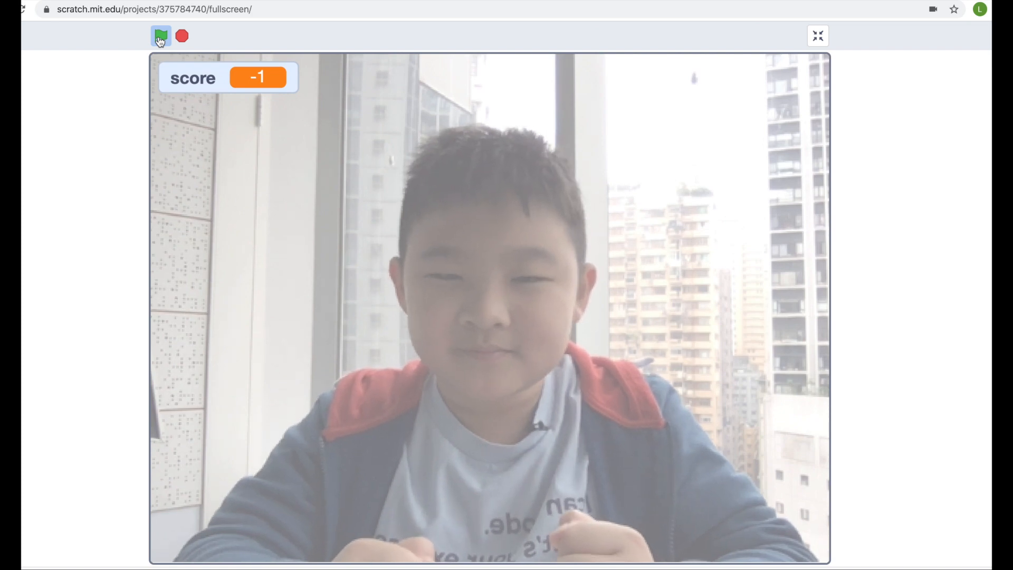
{"action": "left_click", "coordinate": [160, 36]}
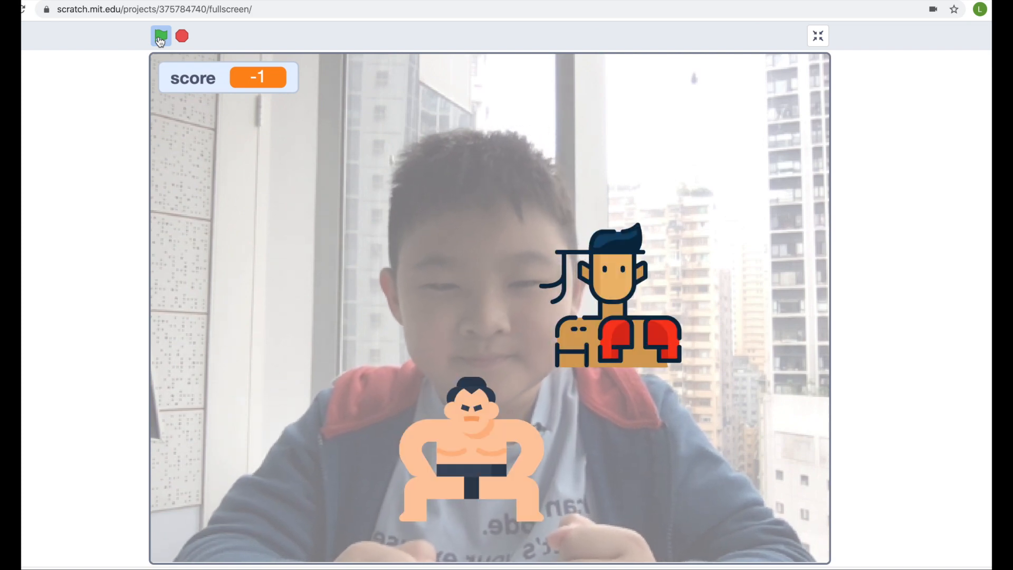
{"action": "left_click", "coordinate": [161, 36]}
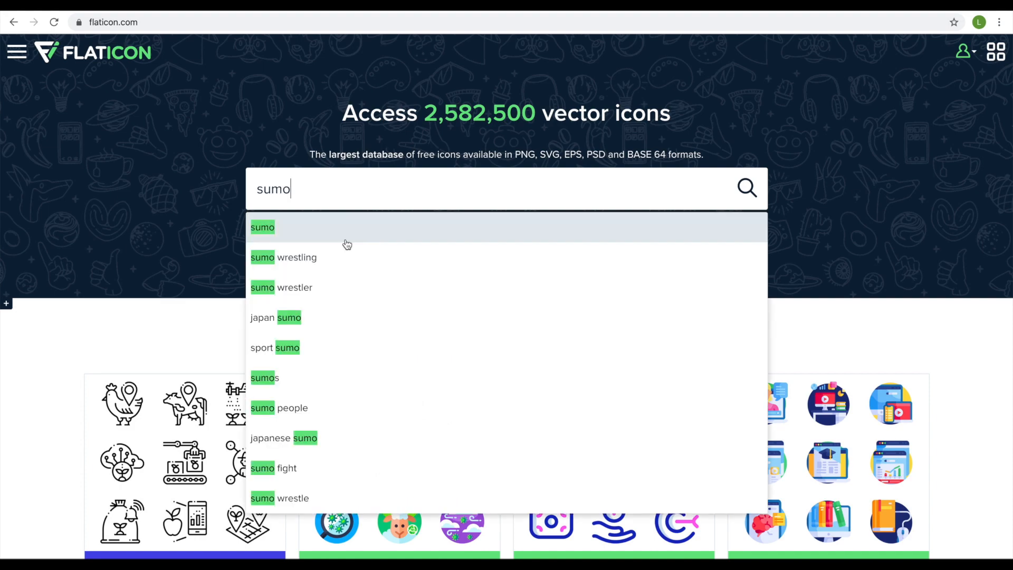
- Search 'sumo' and download the flat sumo wrestler icon as a free PNG
{"action": "left_click", "coordinate": [263, 227]}
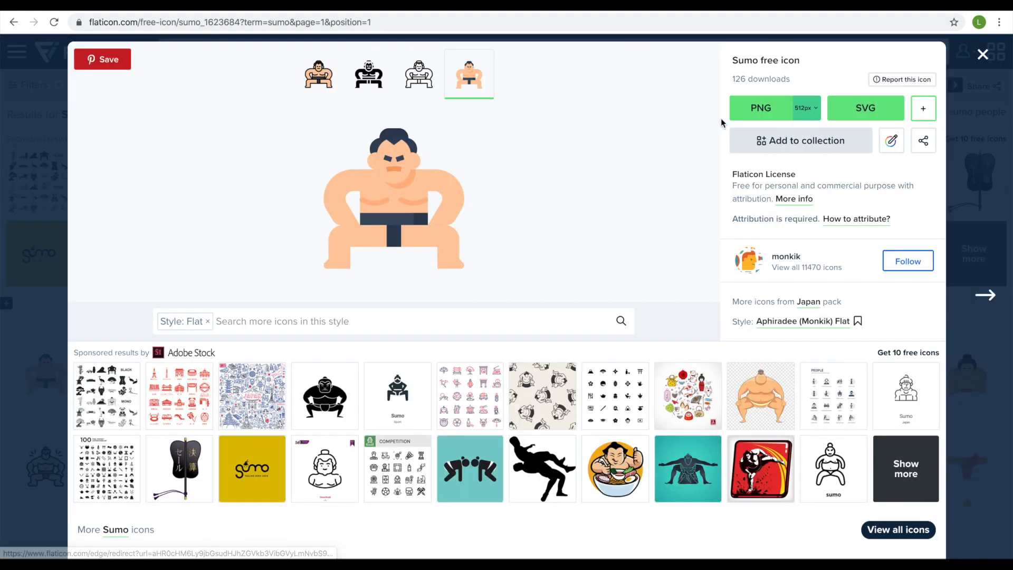
{"action": "left_click", "coordinate": [761, 107]}
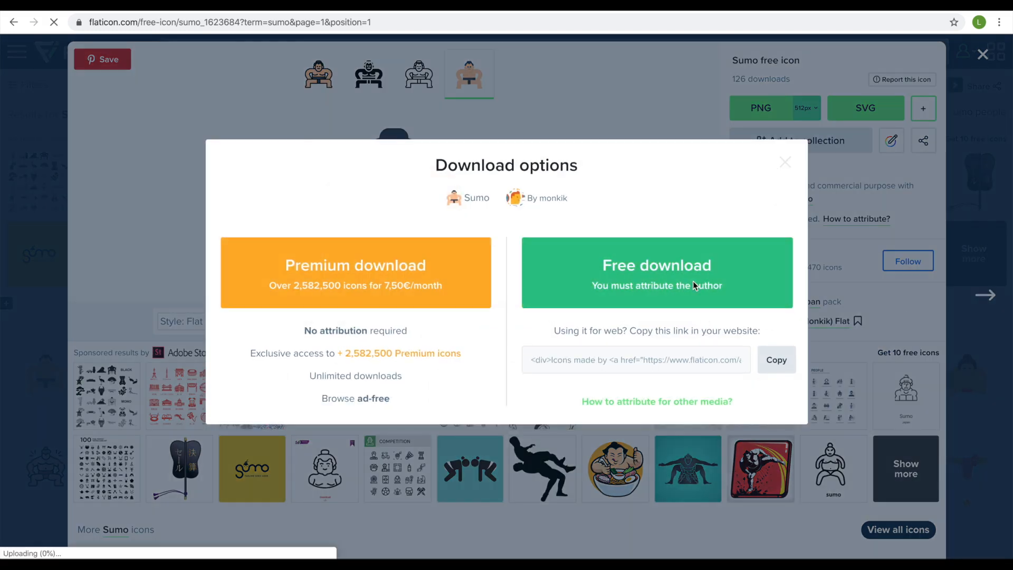
{"action": "left_click", "coordinate": [784, 162]}
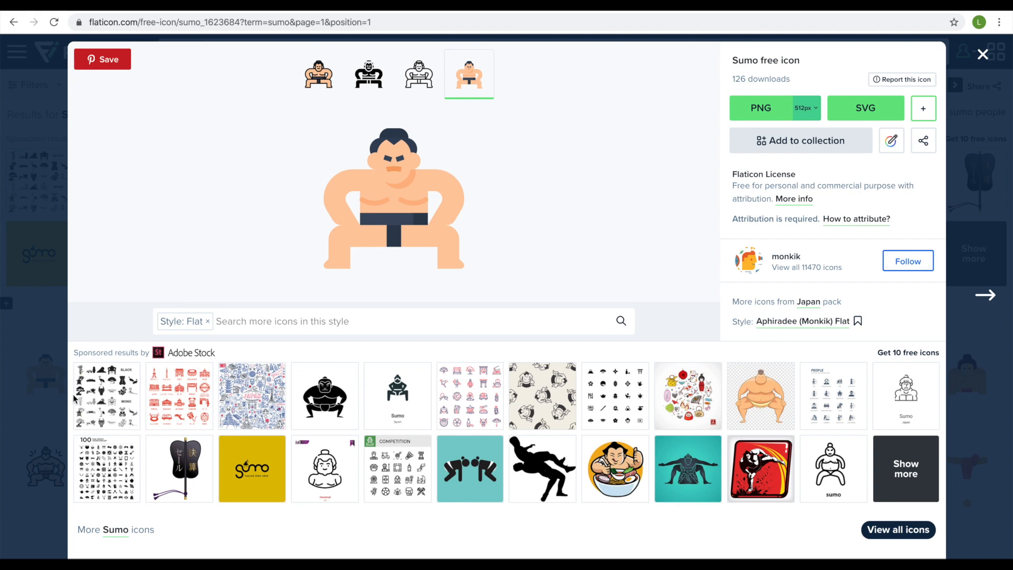
- Search for a boxer icon and download it as a PNG from its options menu
{"action": "left_click", "coordinate": [983, 54]}
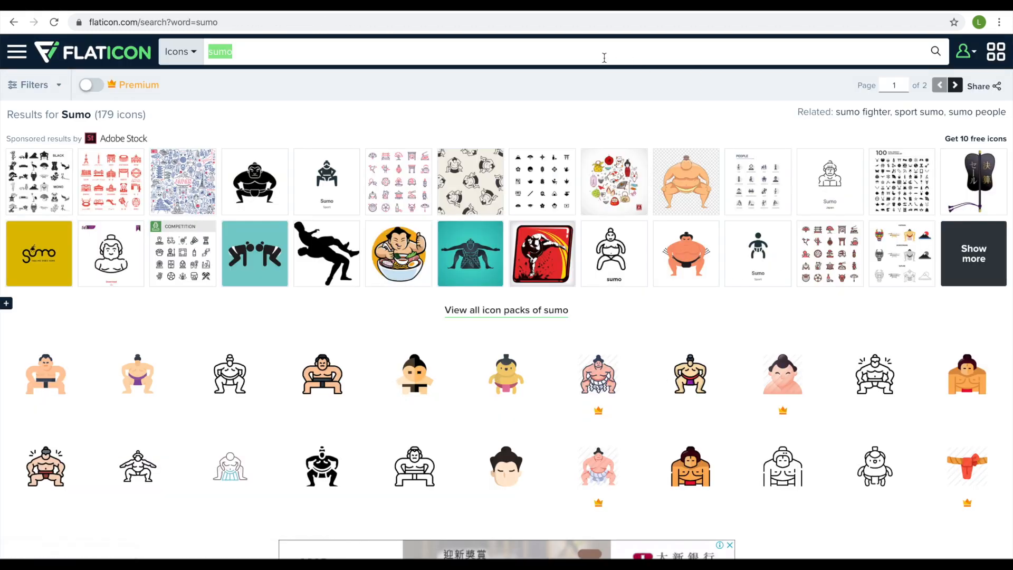
{"action": "type", "text": "boxer"}
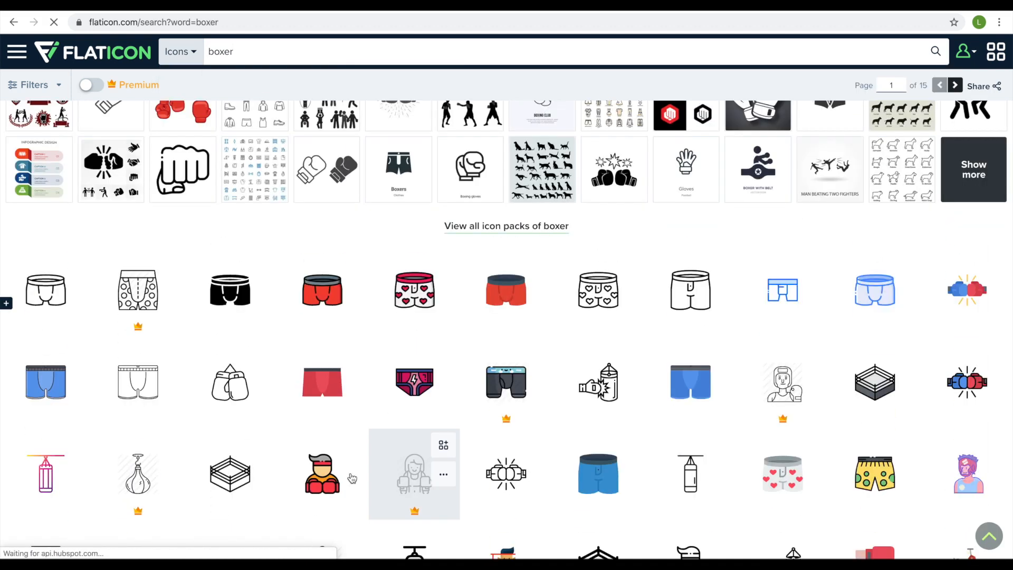
{"action": "scroll", "scroll_direction": "down", "scroll_amount": 3}
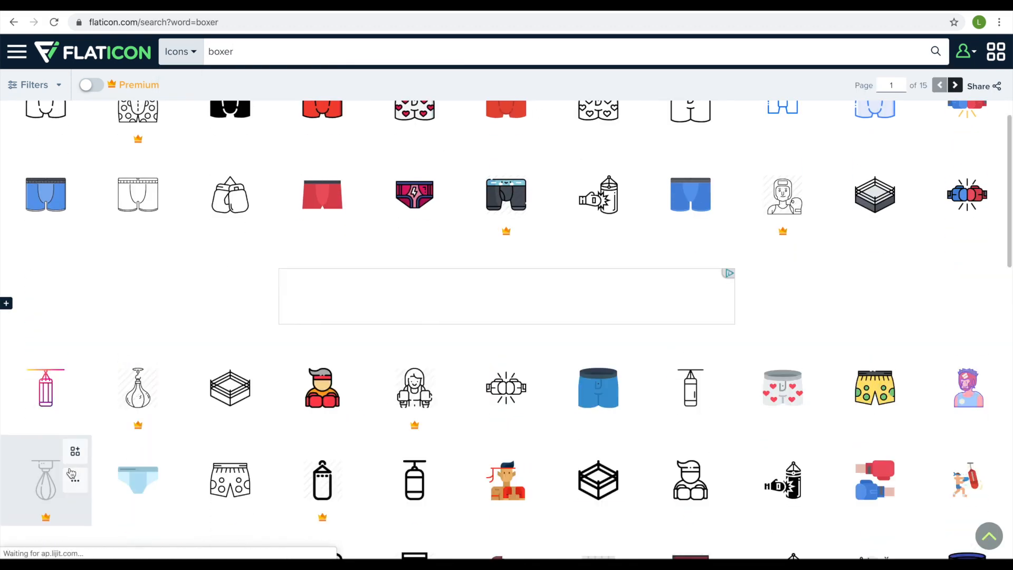
{"action": "scroll", "scroll_direction": "down", "scroll_amount": 3}
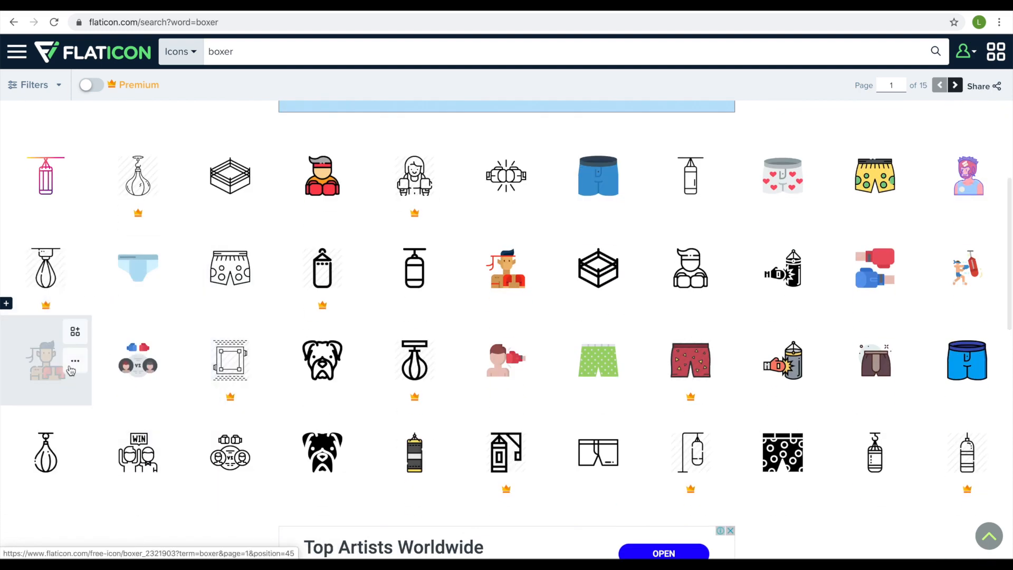
{"action": "left_click", "coordinate": [75, 361]}
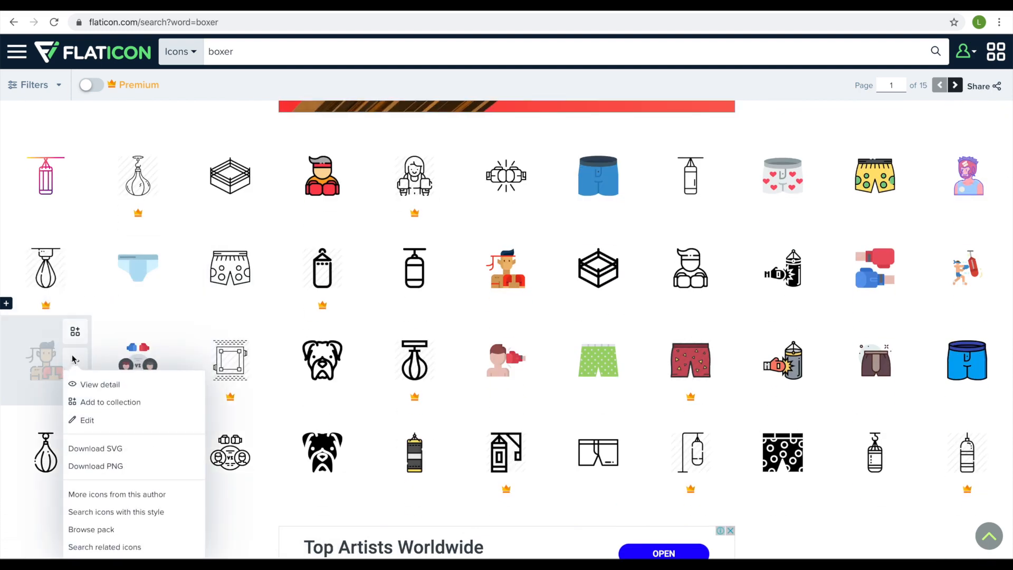
{"action": "left_click", "coordinate": [95, 465]}
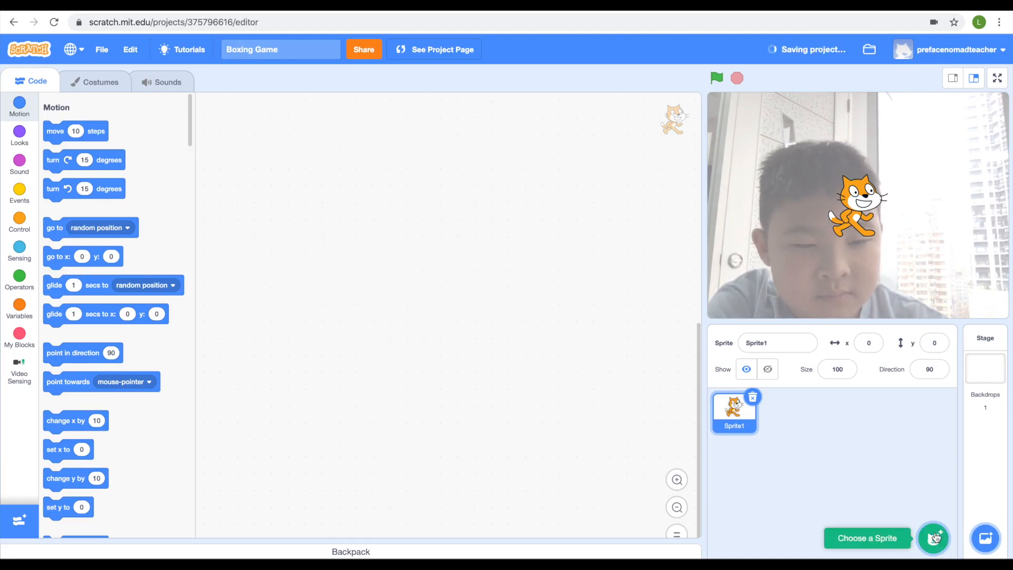
- Upload boxer.png from Downloads as a new sprite in the Boxing Game project
{"action": "left_click", "coordinate": [933, 537]}
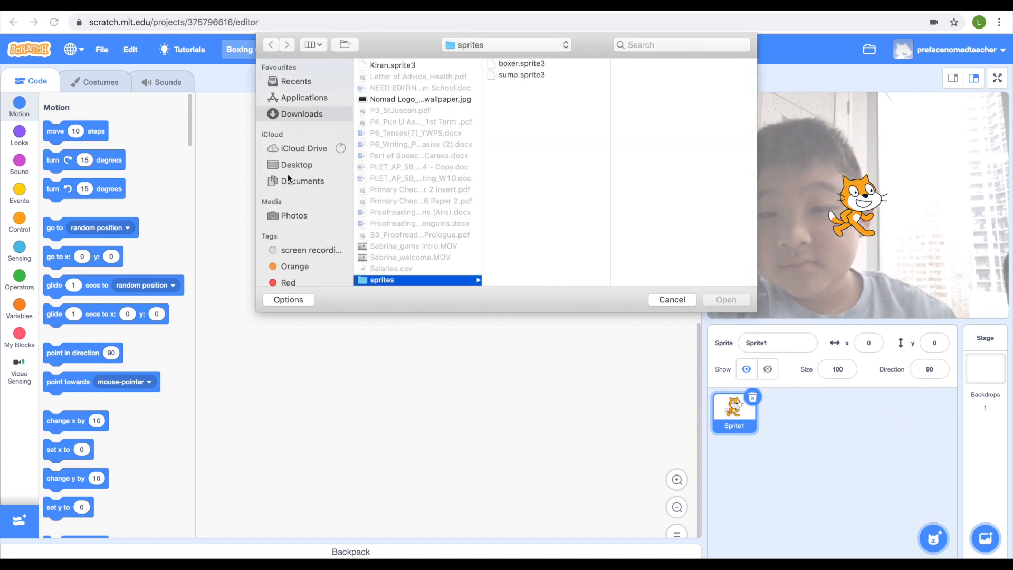
{"action": "left_click", "coordinate": [301, 114]}
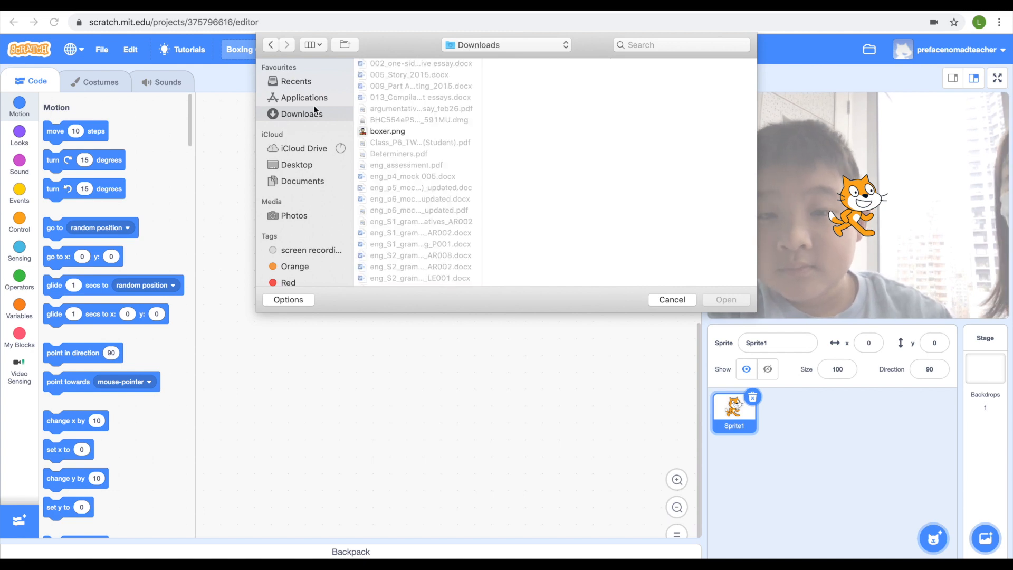
{"action": "left_click", "coordinate": [388, 131]}
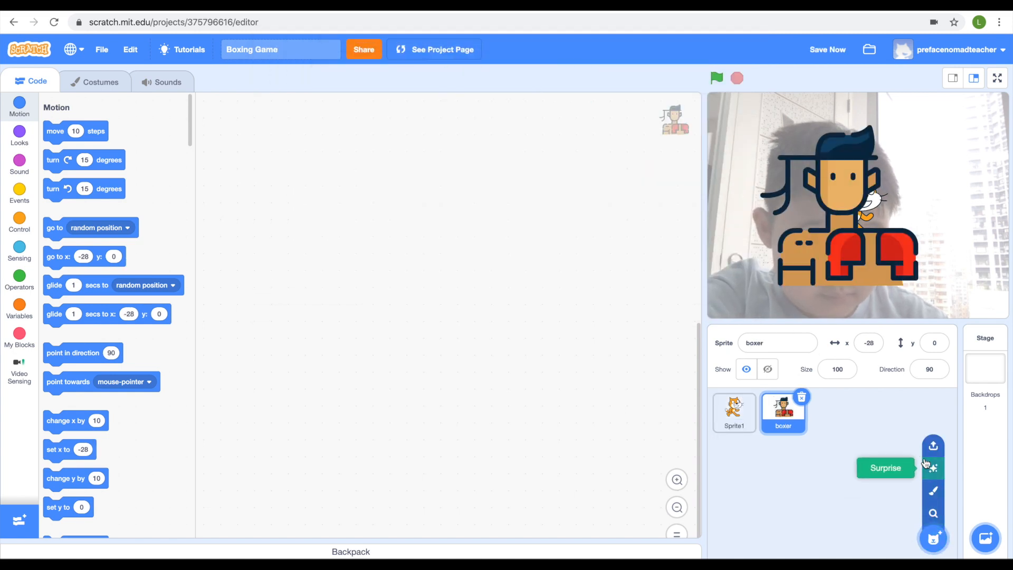
- Upload sumo.png from Downloads as a second new sprite
{"action": "left_click", "coordinate": [933, 446]}
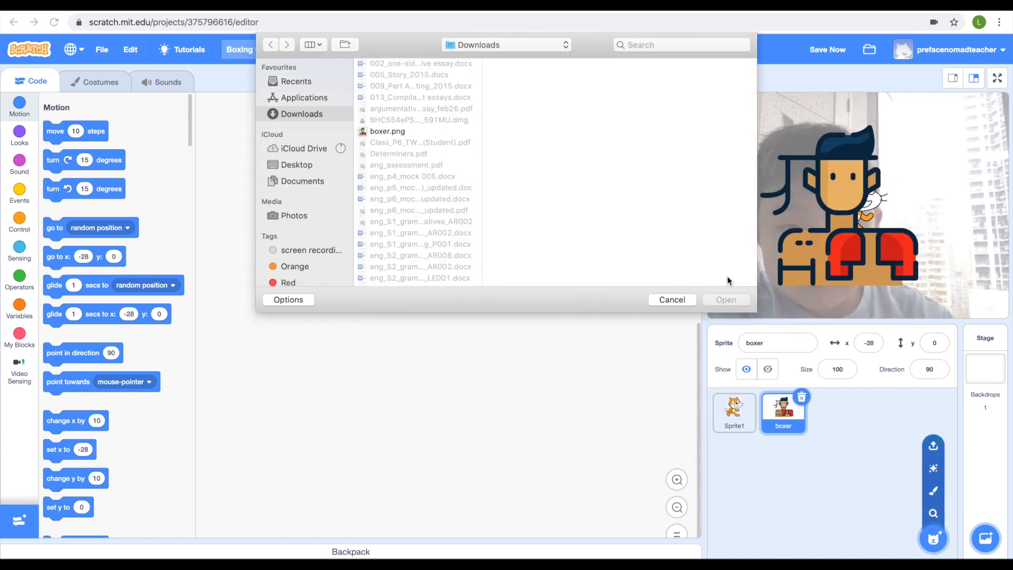
{"action": "scroll", "scroll_direction": "down", "scroll_amount": 3}
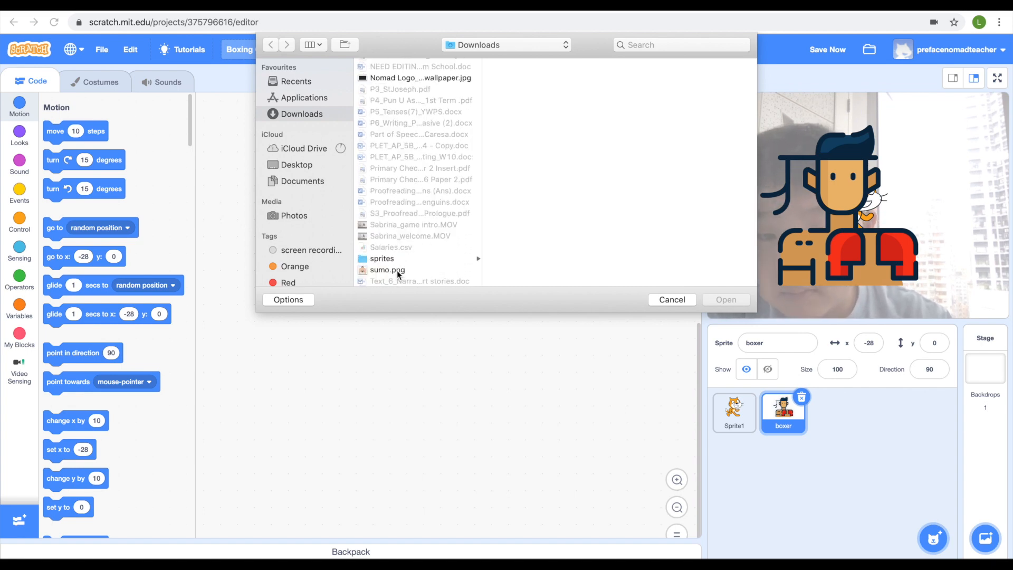
{"action": "left_click", "coordinate": [388, 270]}
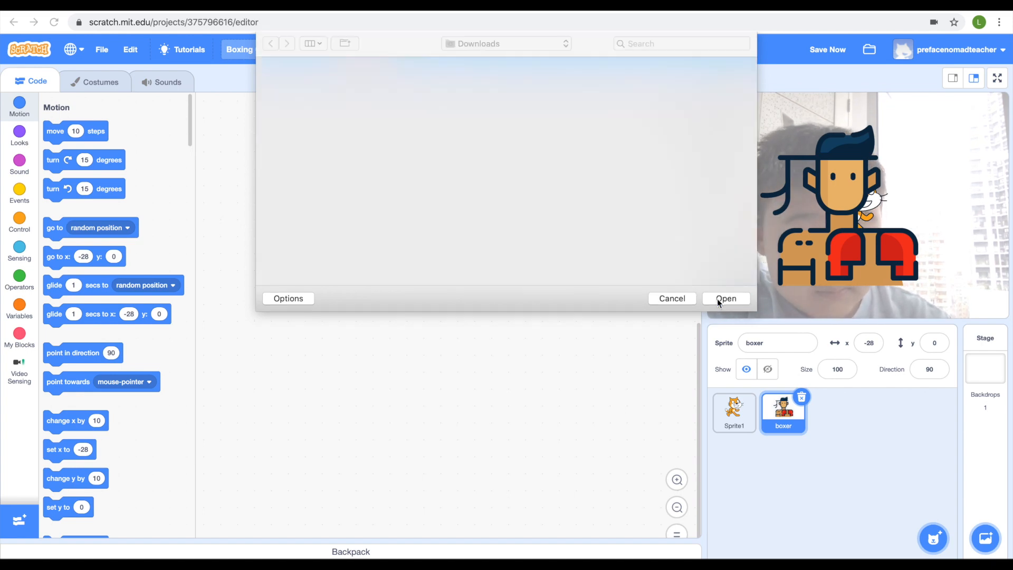
{"action": "left_click", "coordinate": [726, 298]}
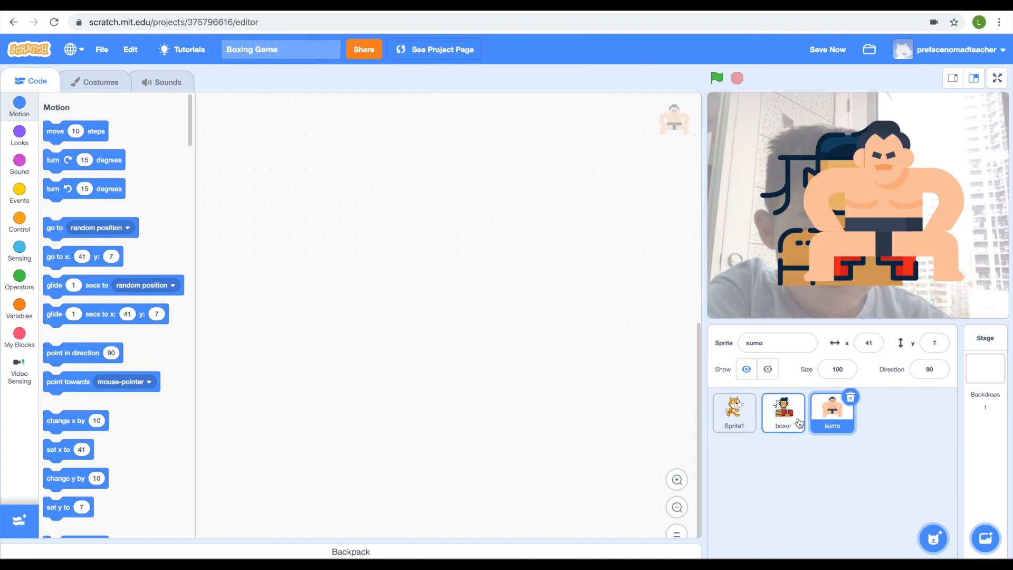
- Set the sumo and boxer sprites to size 40 and select the default cat sprite for removal
{"action": "left_click", "coordinate": [837, 370]}
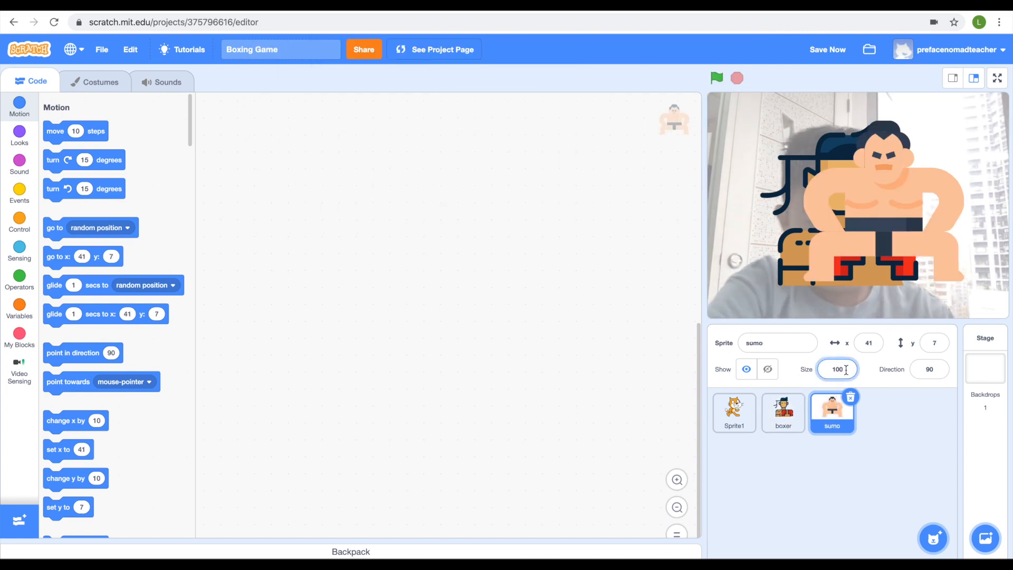
{"action": "triple_click", "coordinate": [837, 370]}
{"action": "type", "text": "40"}
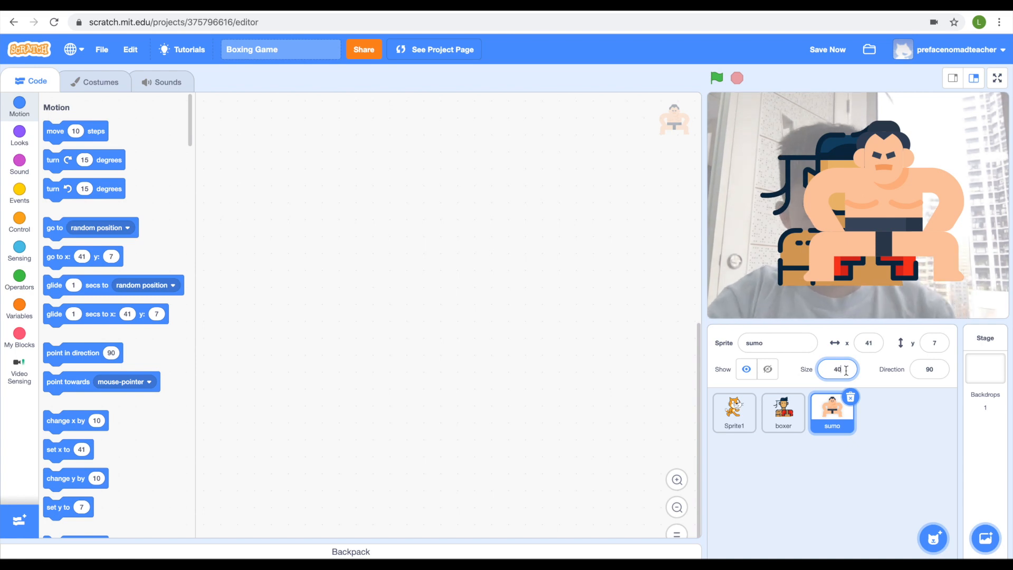
{"action": "left_click", "coordinate": [783, 413]}
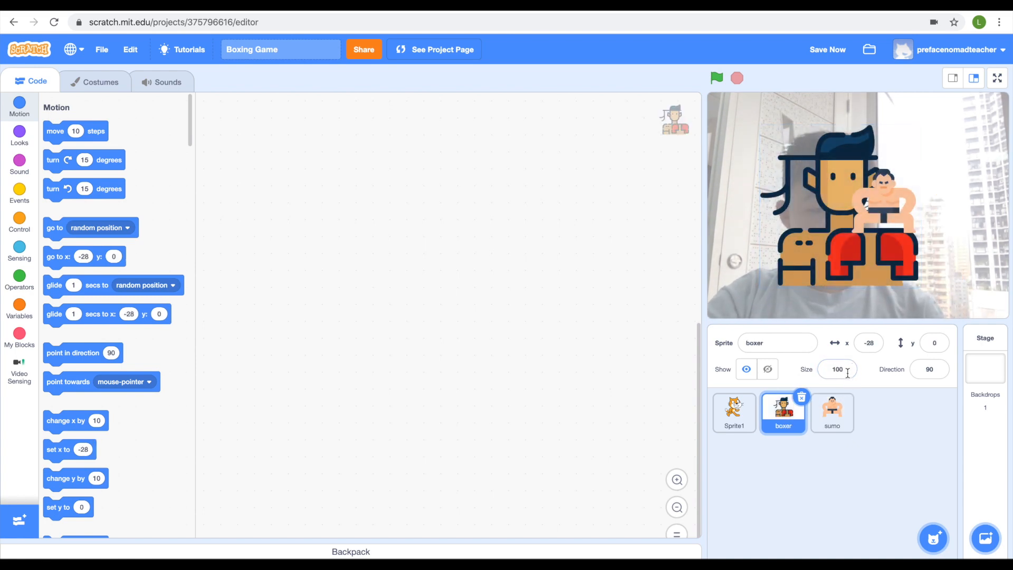
{"action": "triple_click", "coordinate": [837, 369]}
{"action": "type", "text": "40"}
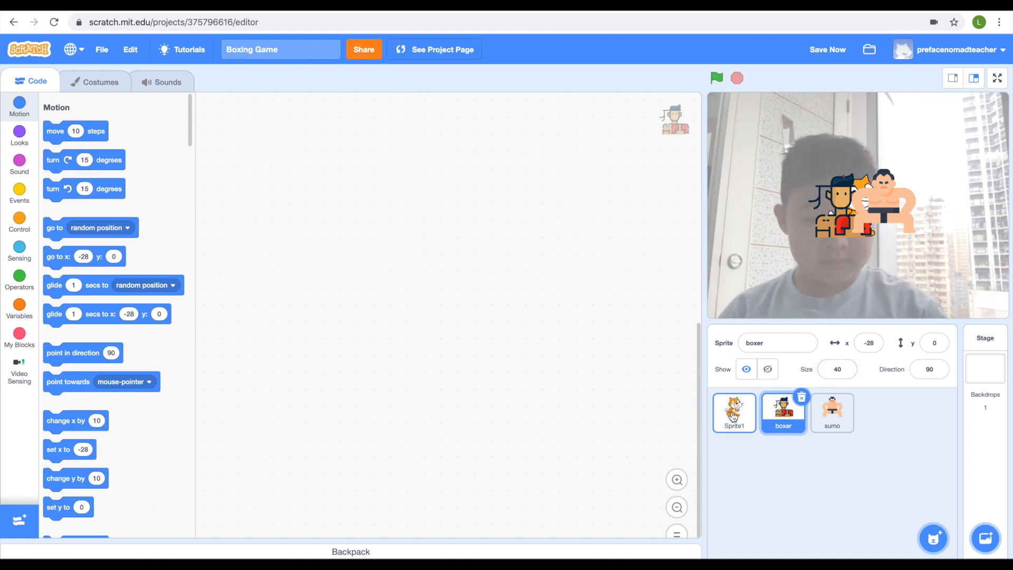
{"action": "left_click", "coordinate": [753, 397]}
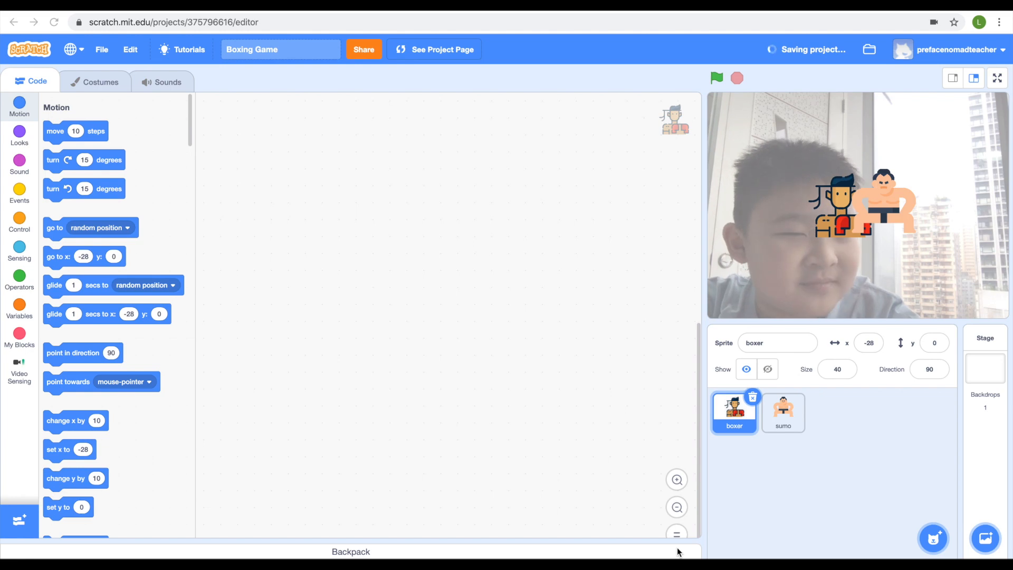
{"action": "mouse_move", "coordinate": [267, 486]}
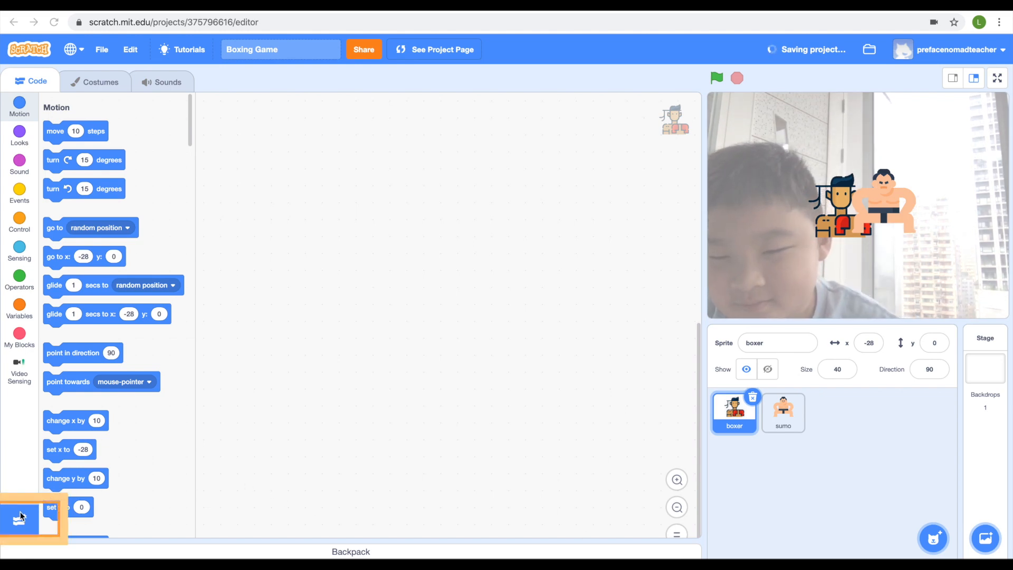
- Bring up the extension library to add Video Sensing
{"action": "left_click", "coordinate": [19, 517]}
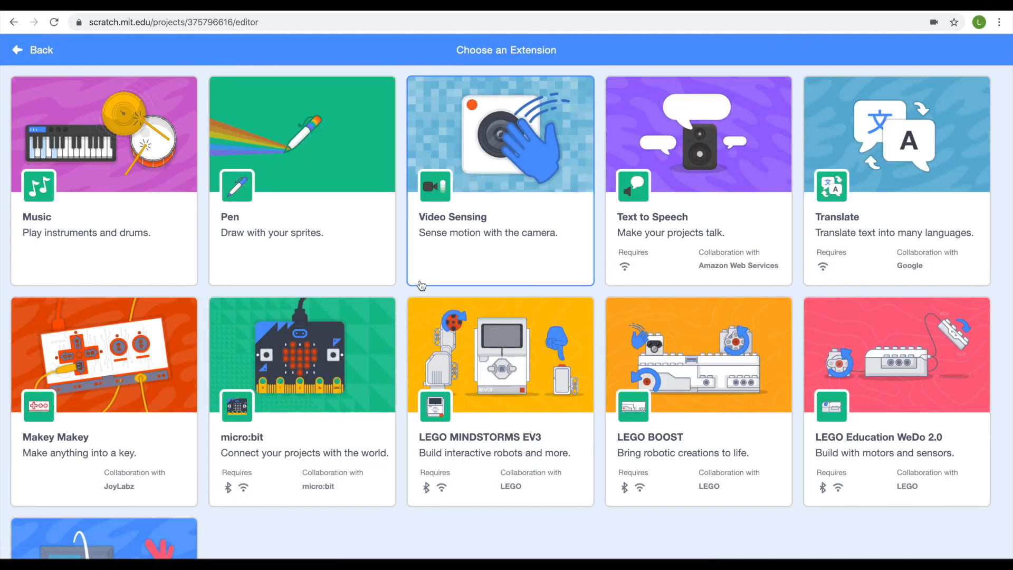
{"action": "mouse_move", "coordinate": [443, 250]}
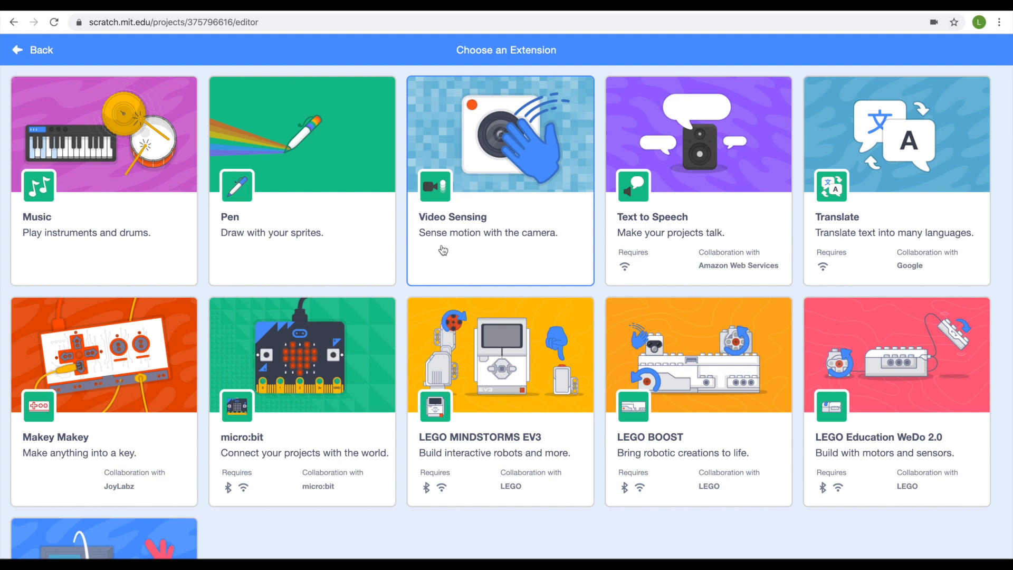
{"action": "mouse_move", "coordinate": [466, 198]}
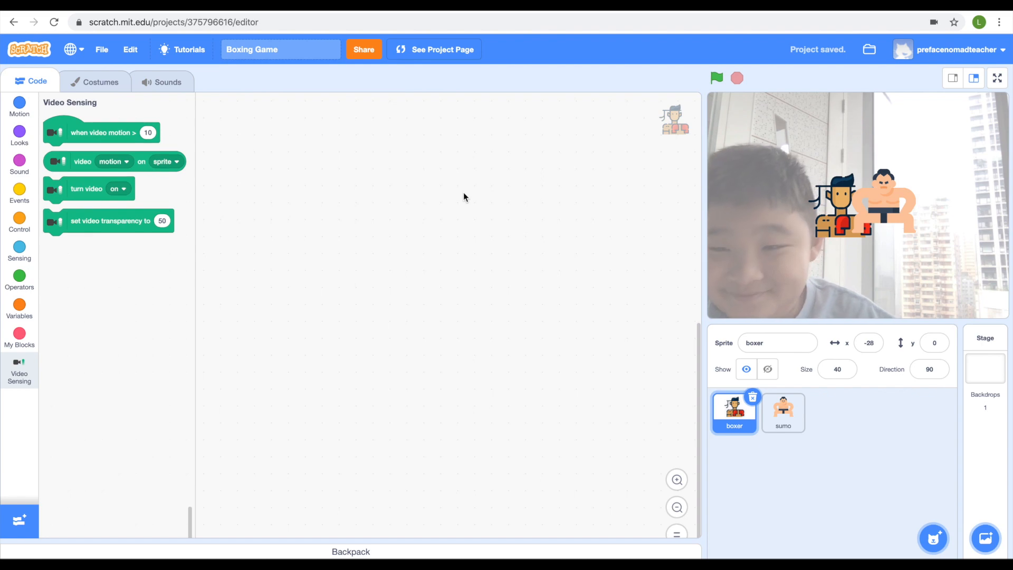
{"action": "mouse_move", "coordinate": [260, 367]}
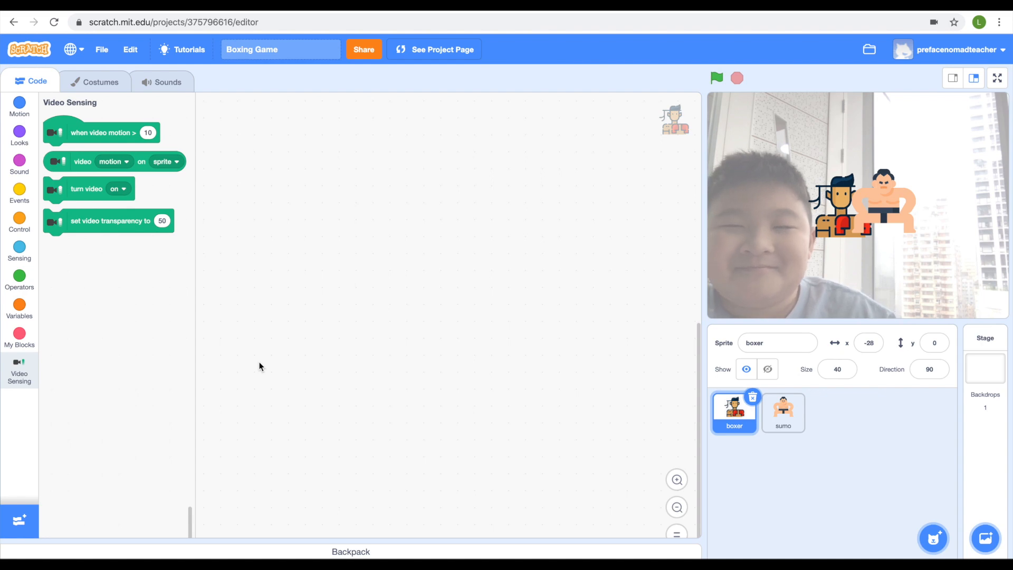
{"action": "mouse_move", "coordinate": [586, 82]}
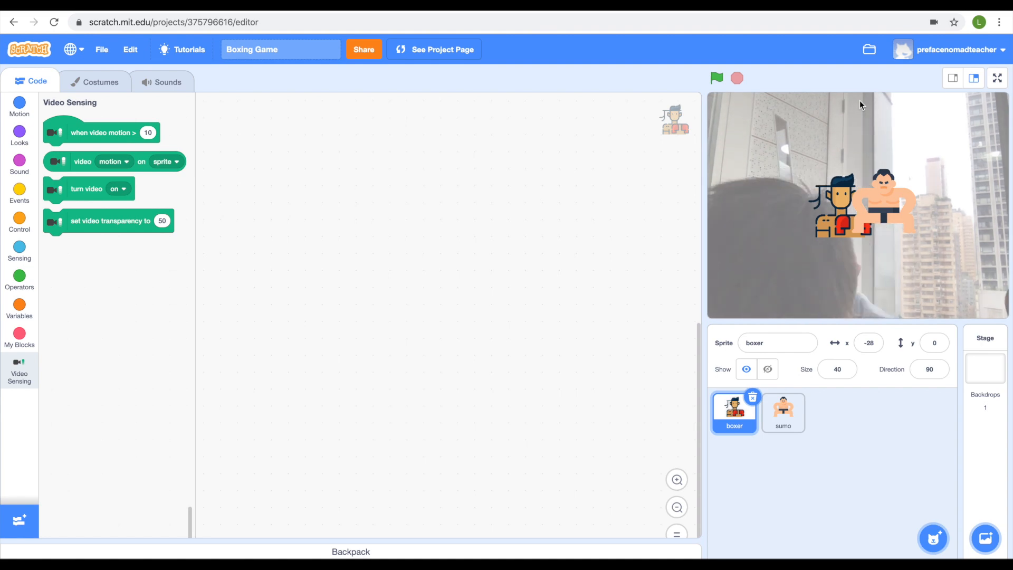
- Show the Events block category for starting a script
{"action": "left_click", "coordinate": [19, 192]}
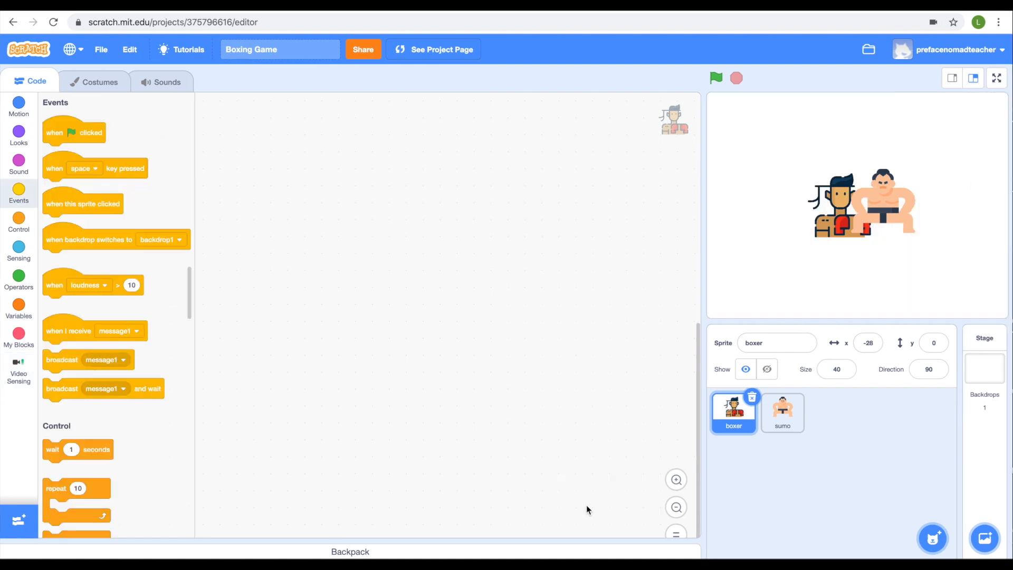
{"action": "mouse_move", "coordinate": [68, 139]}
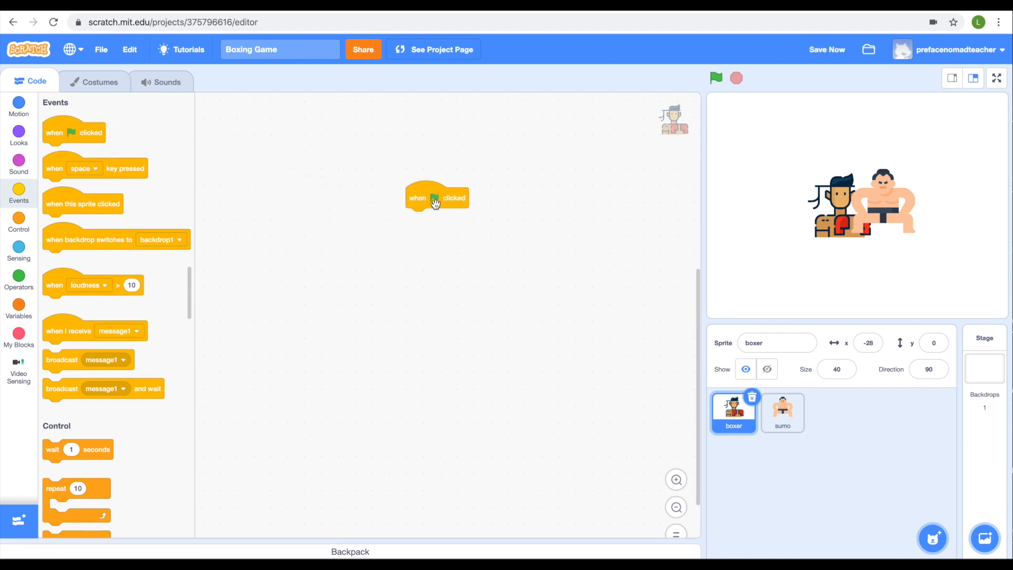
{"action": "mouse_move", "coordinate": [6, 220]}
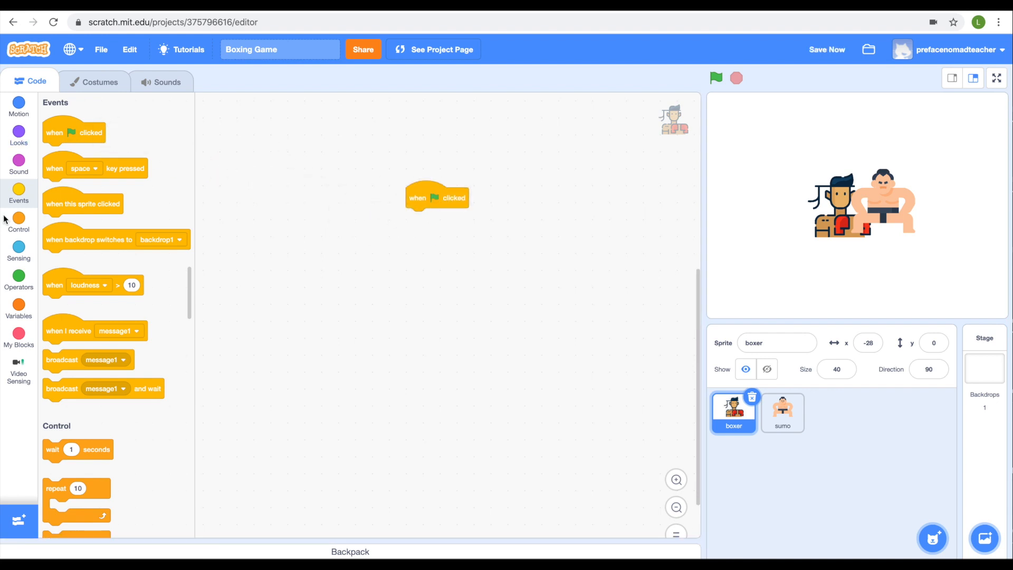
{"action": "mouse_move", "coordinate": [31, 258]}
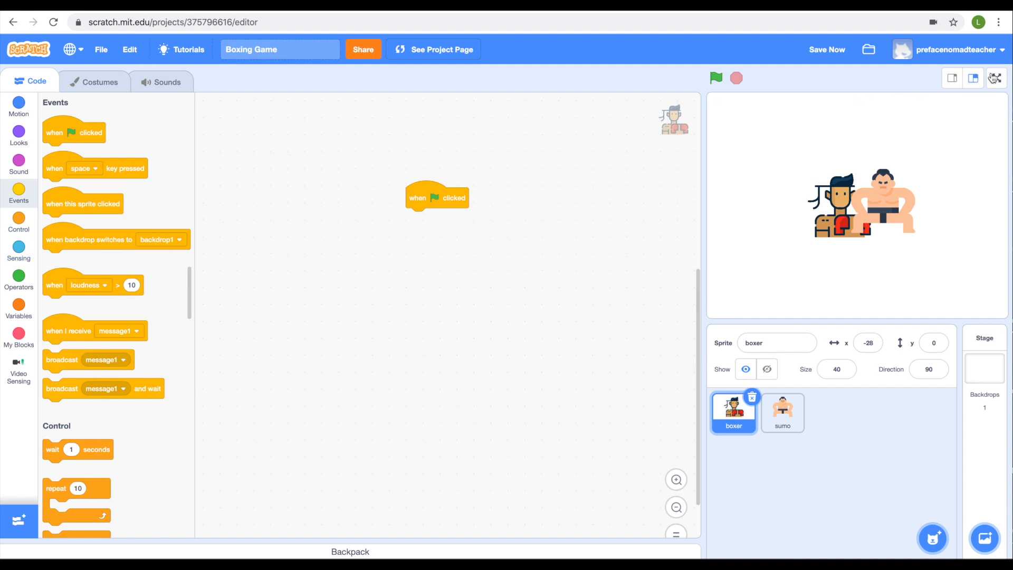
{"action": "mouse_move", "coordinate": [485, 234]}
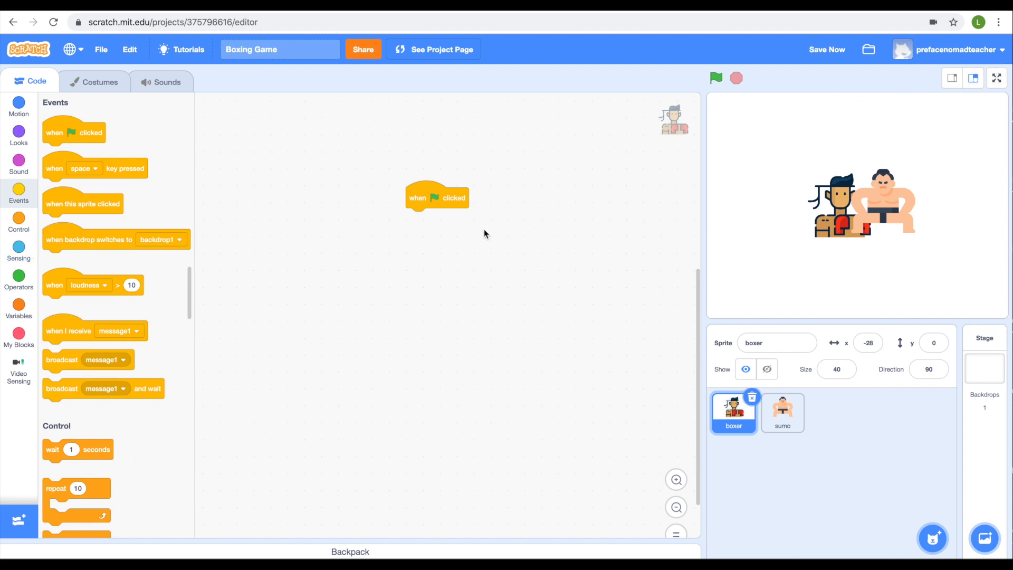
- Show the Video Sensing blocks after placing the boxer's green-flag hat block
{"action": "left_click", "coordinate": [19, 369]}
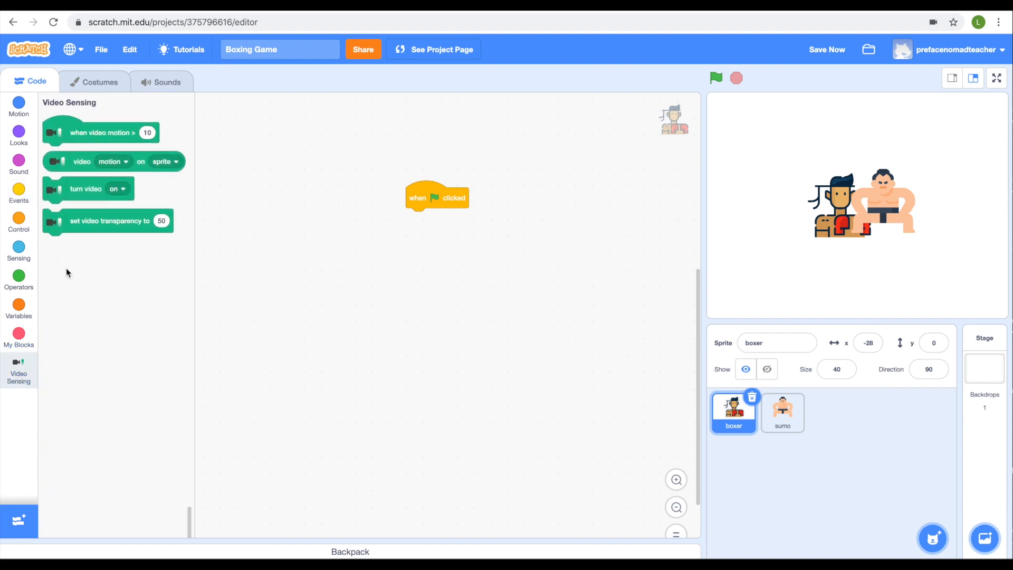
{"action": "mouse_move", "coordinate": [81, 231]}
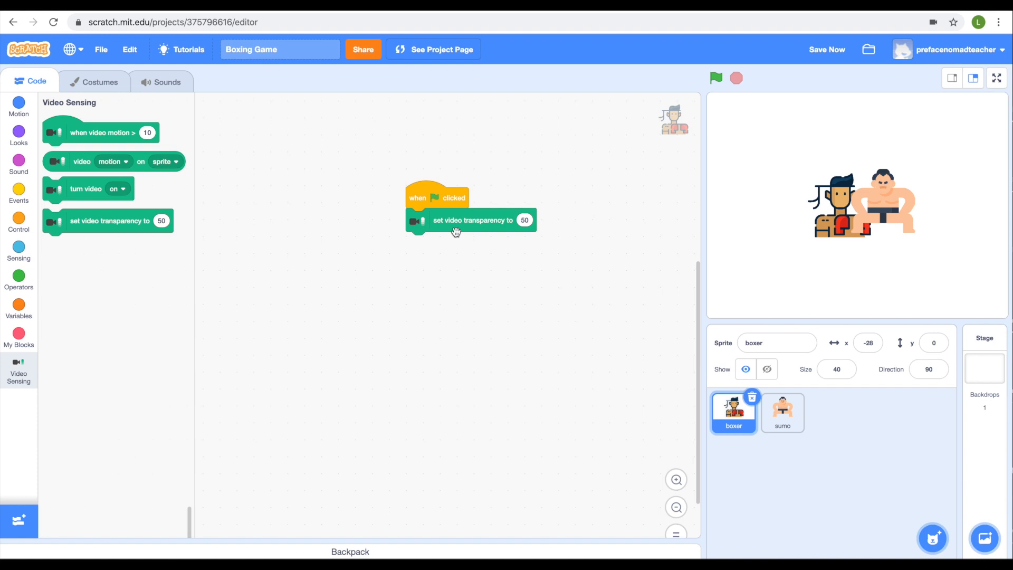
{"action": "mouse_move", "coordinate": [496, 146]}
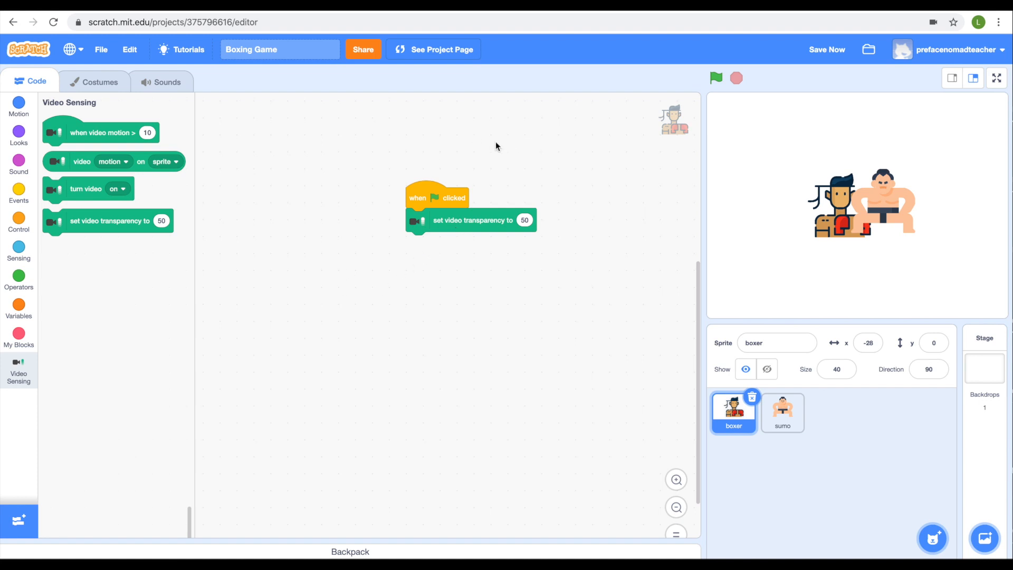
{"action": "mouse_move", "coordinate": [409, 218]}
{"action": "type", "text": "0"}
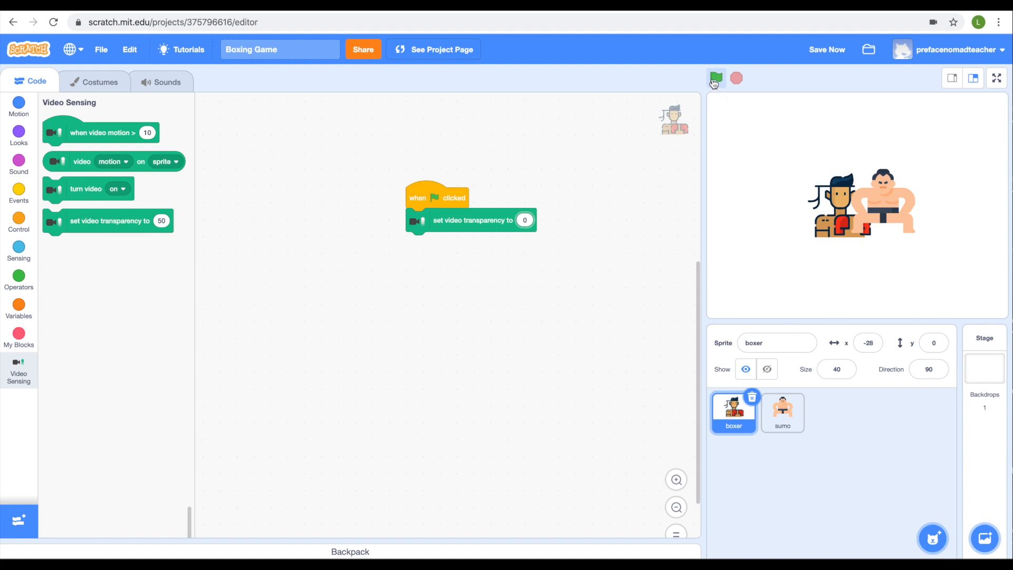
- Test the boxer's video transparency setting by running the project with different values
{"action": "left_click", "coordinate": [715, 78]}
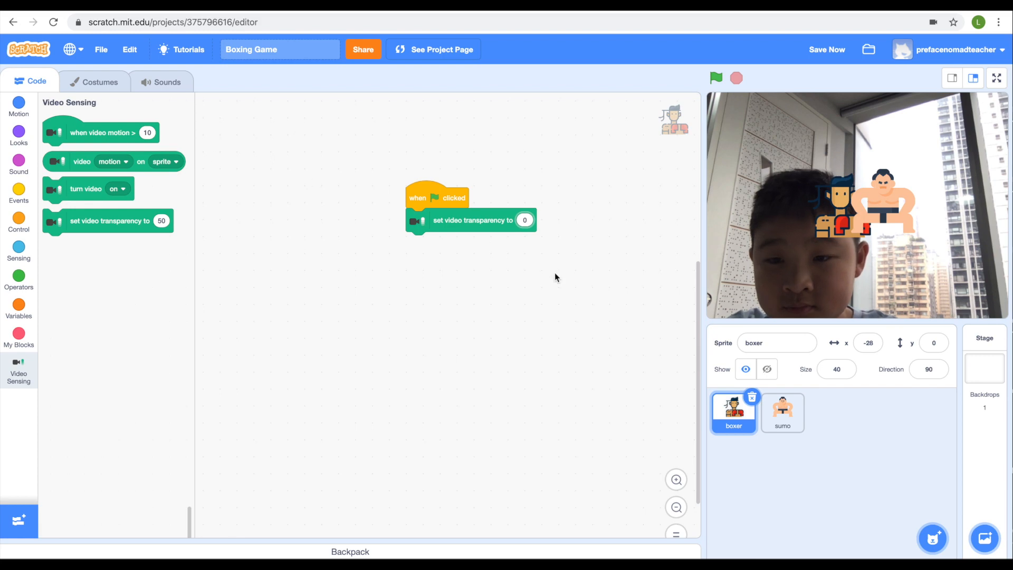
{"action": "left_click", "coordinate": [524, 221]}
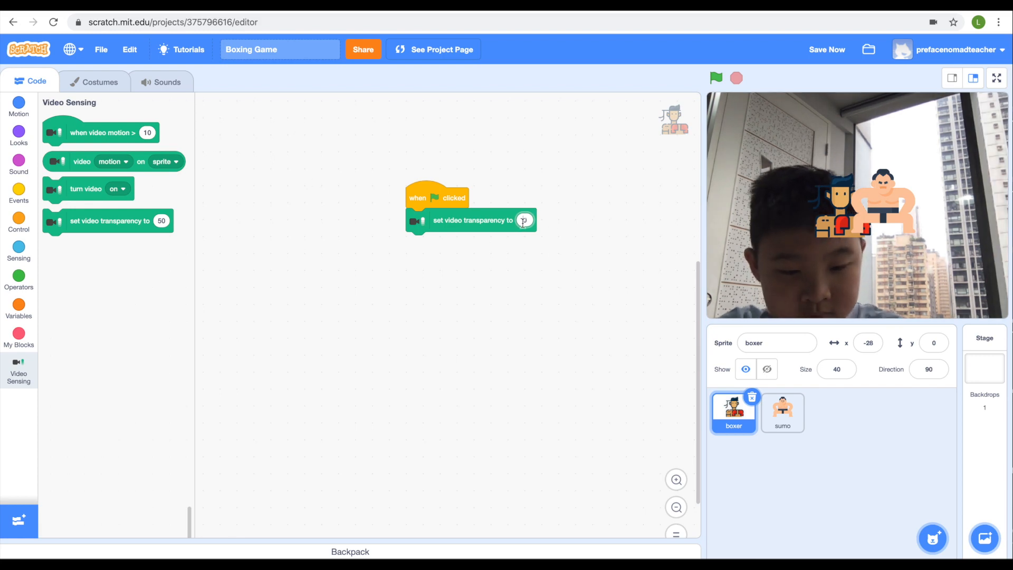
{"action": "type", "text": "100"}
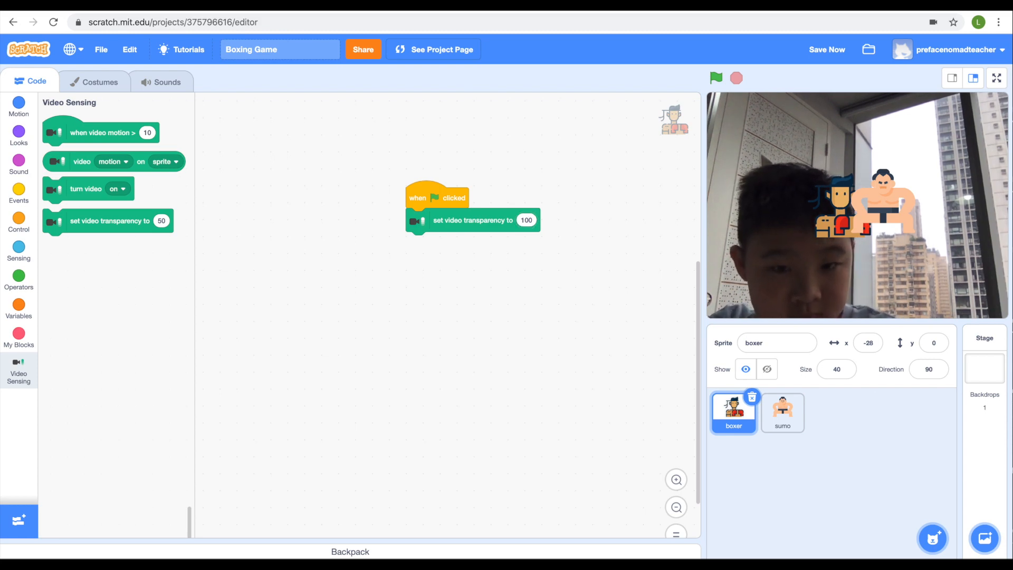
{"action": "left_click", "coordinate": [715, 77]}
{"action": "type", "text": "50"}
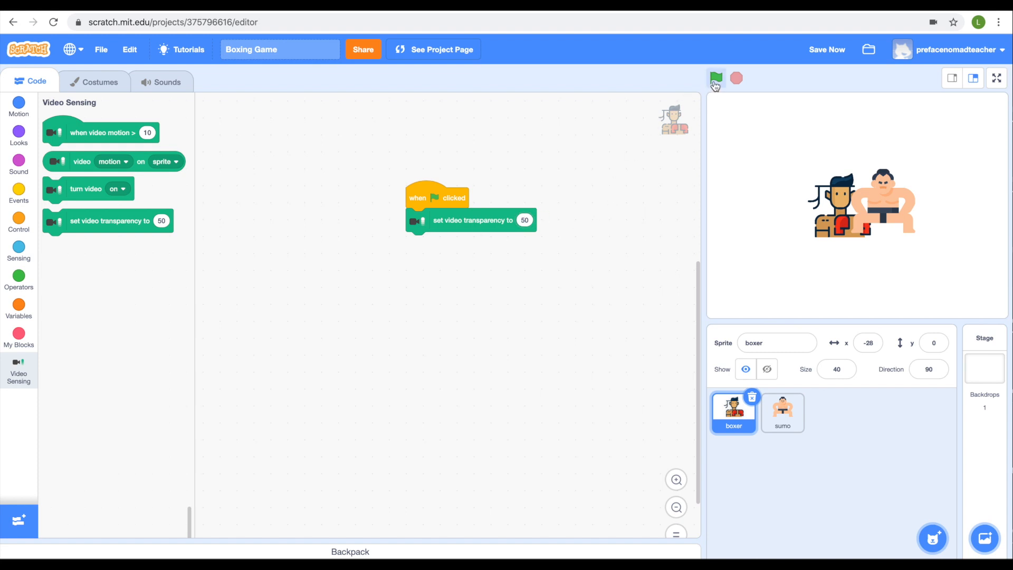
{"action": "left_click", "coordinate": [716, 79]}
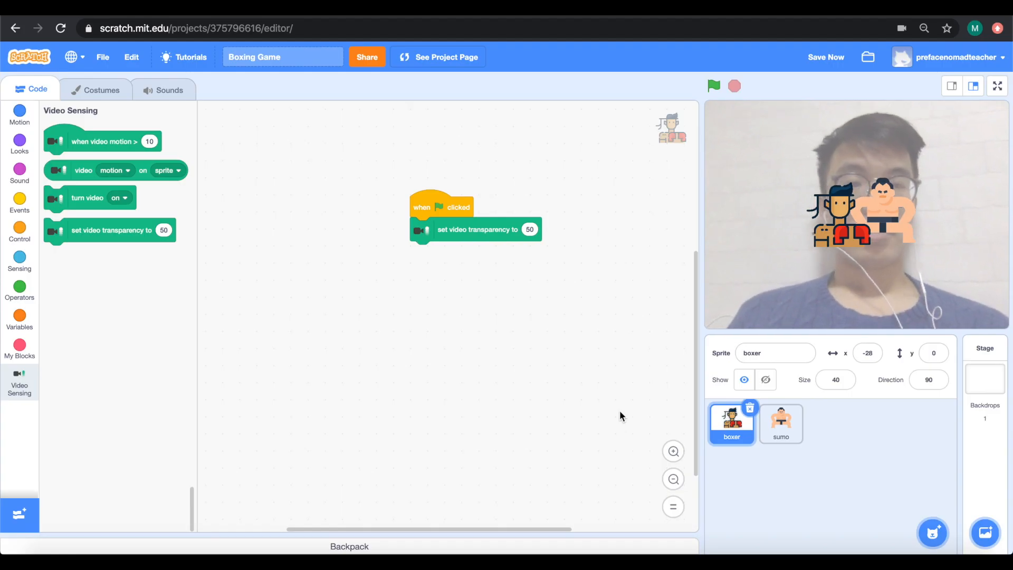
{"action": "mouse_move", "coordinate": [493, 331]}
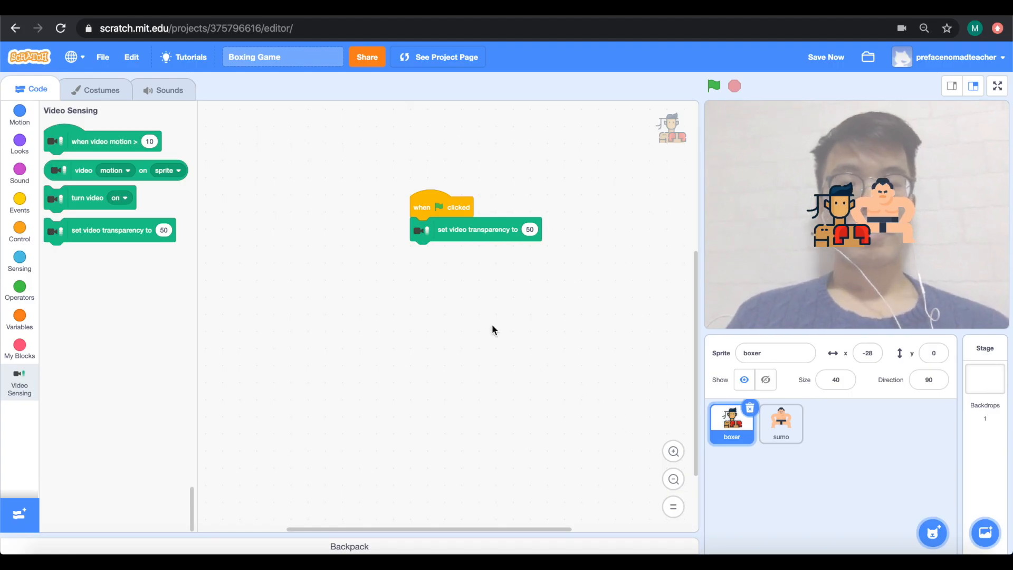
{"action": "mouse_move", "coordinate": [511, 274]}
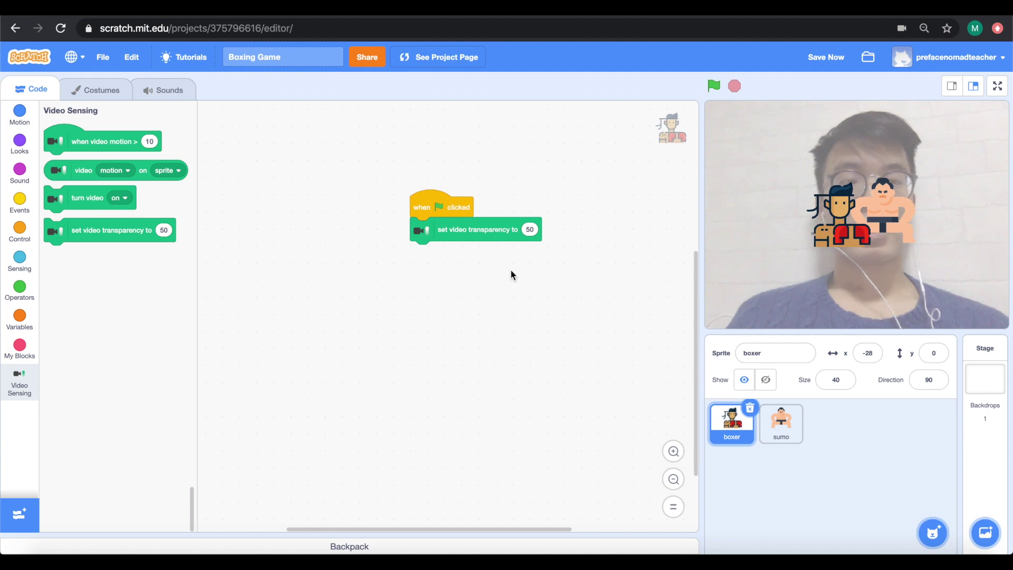
{"action": "mouse_move", "coordinate": [817, 246]}
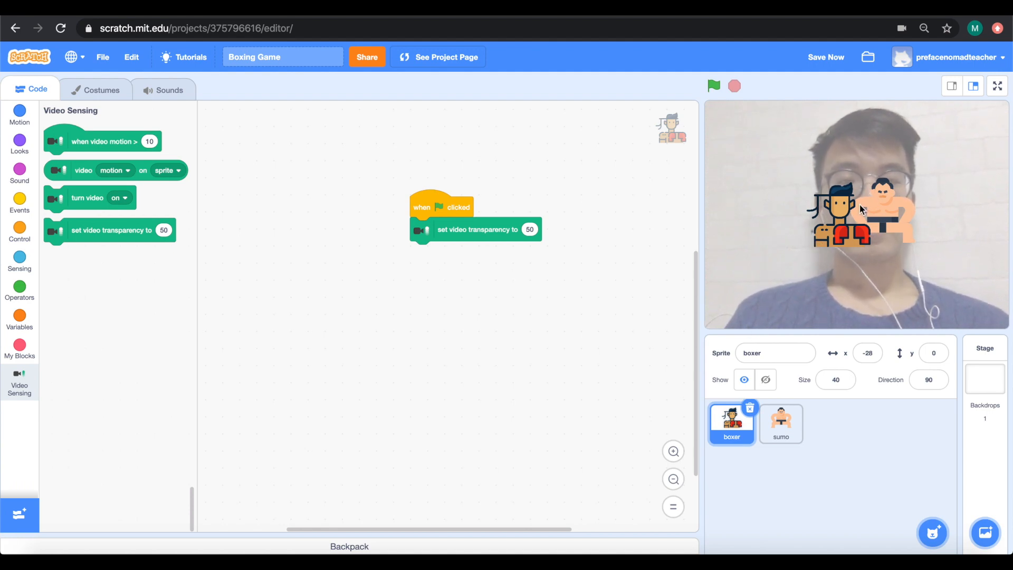
{"action": "mouse_move", "coordinate": [683, 187]}
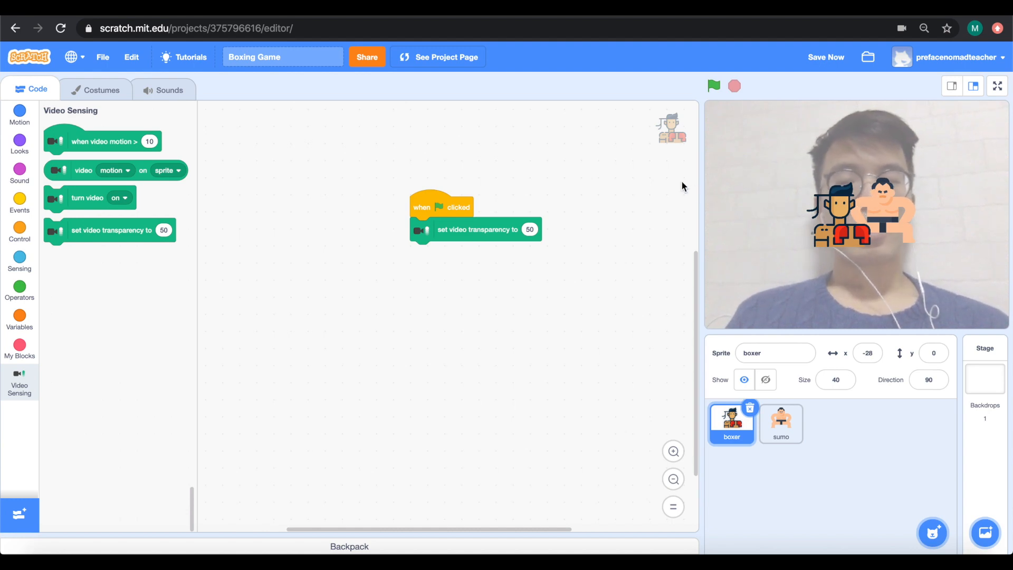
{"action": "mouse_move", "coordinate": [762, 263]}
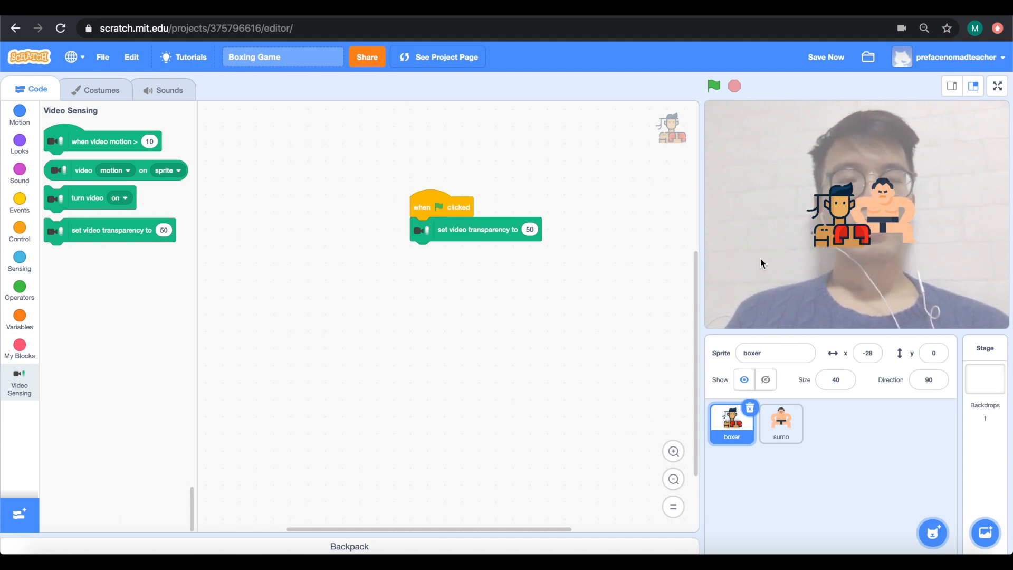
{"action": "mouse_move", "coordinate": [891, 245]}
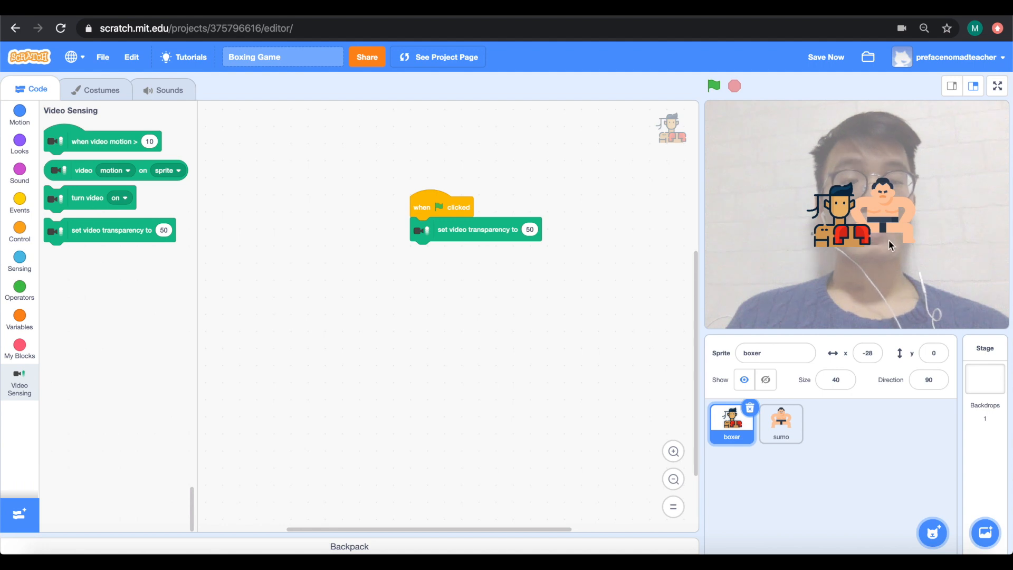
{"action": "mouse_move", "coordinate": [893, 242]}
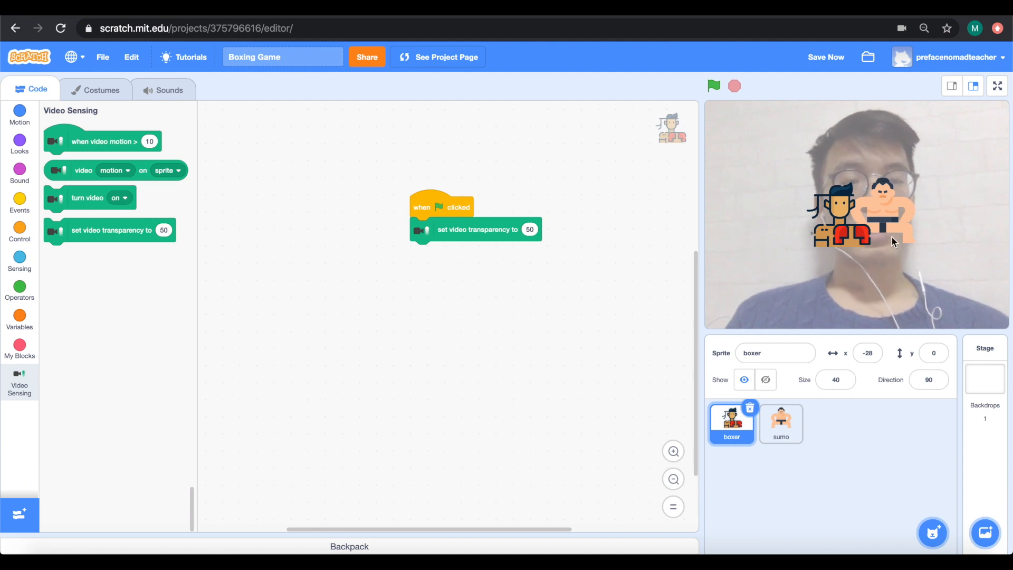
{"action": "mouse_move", "coordinate": [830, 237]}
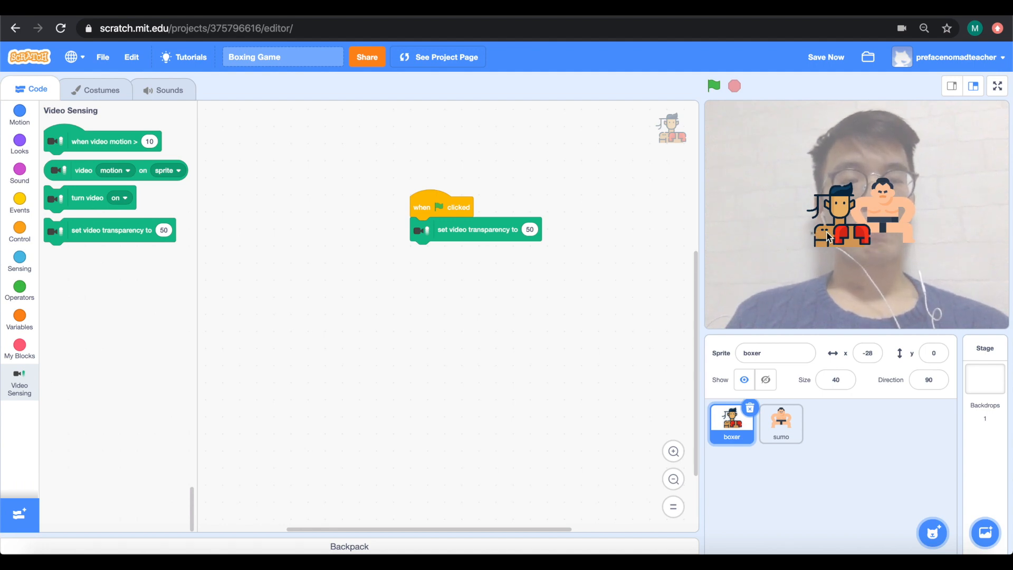
{"action": "mouse_move", "coordinate": [755, 264]}
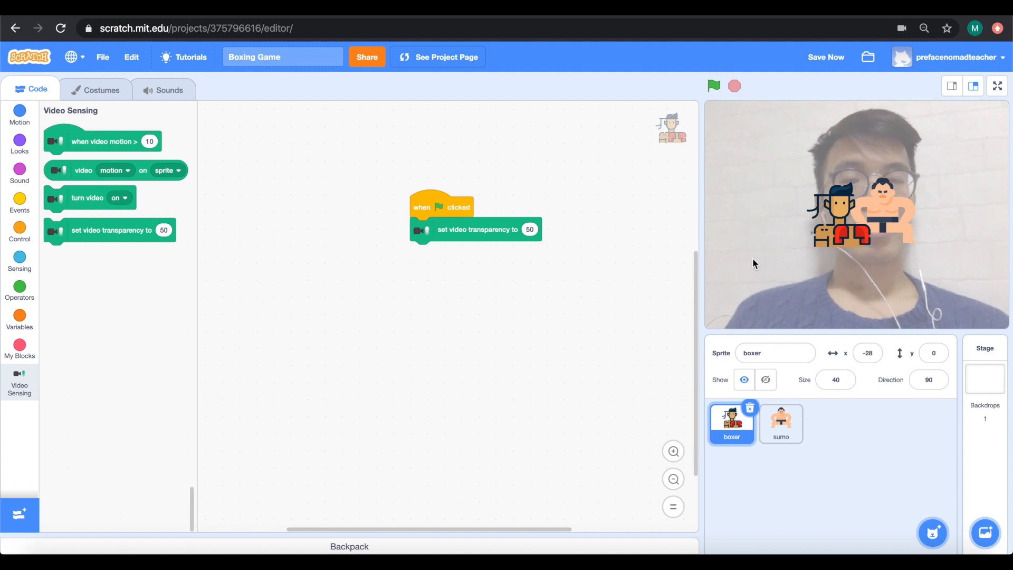
{"action": "mouse_move", "coordinate": [759, 436]}
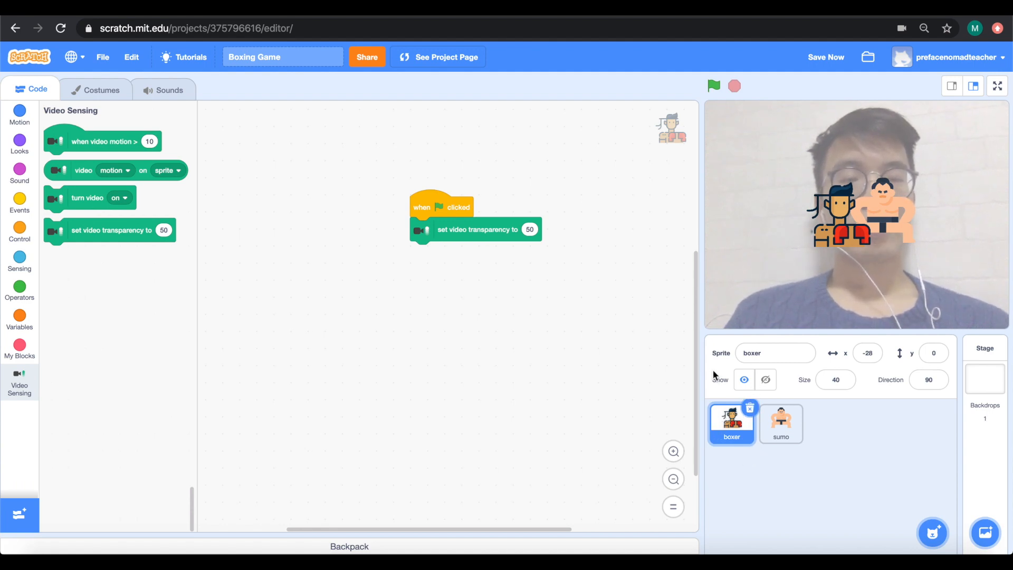
{"action": "mouse_move", "coordinate": [726, 264]}
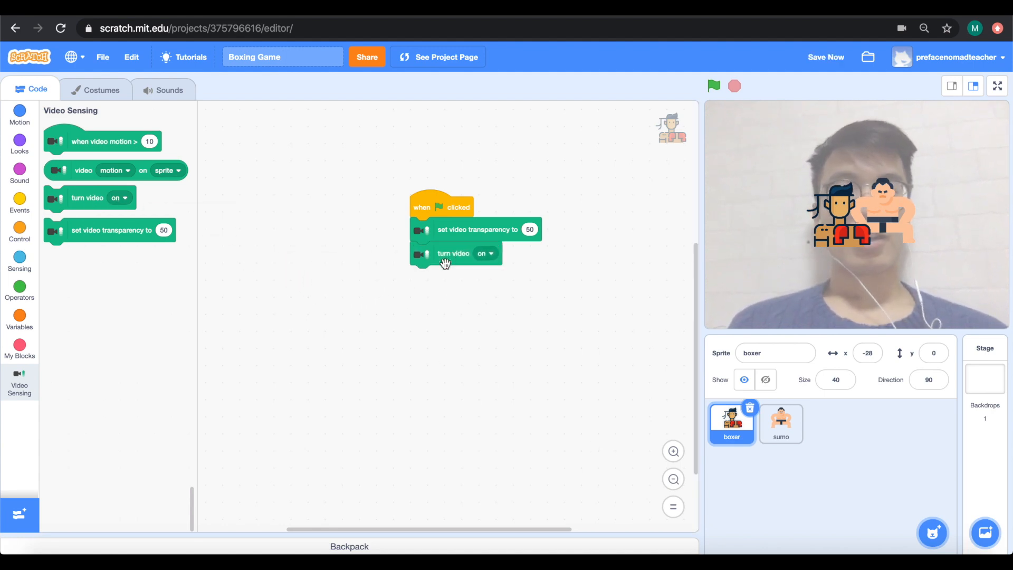
{"action": "mouse_move", "coordinate": [523, 261]}
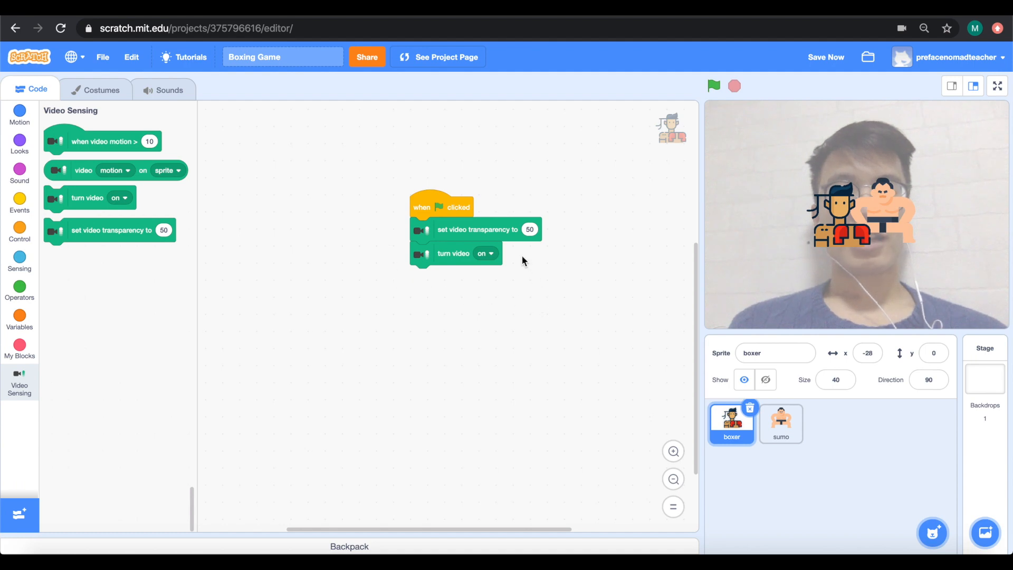
{"action": "mouse_move", "coordinate": [405, 186]}
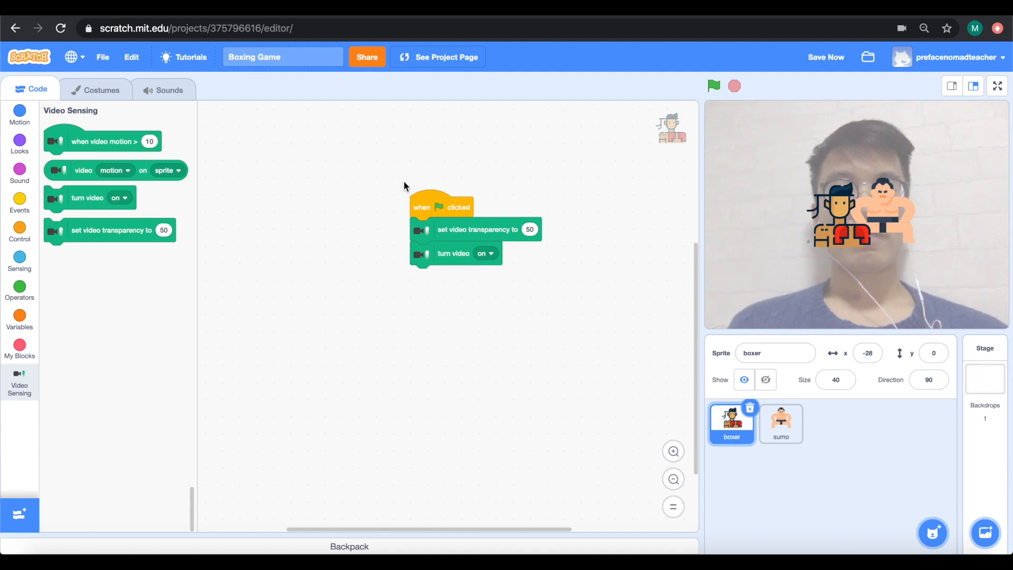
{"action": "mouse_move", "coordinate": [291, 227]}
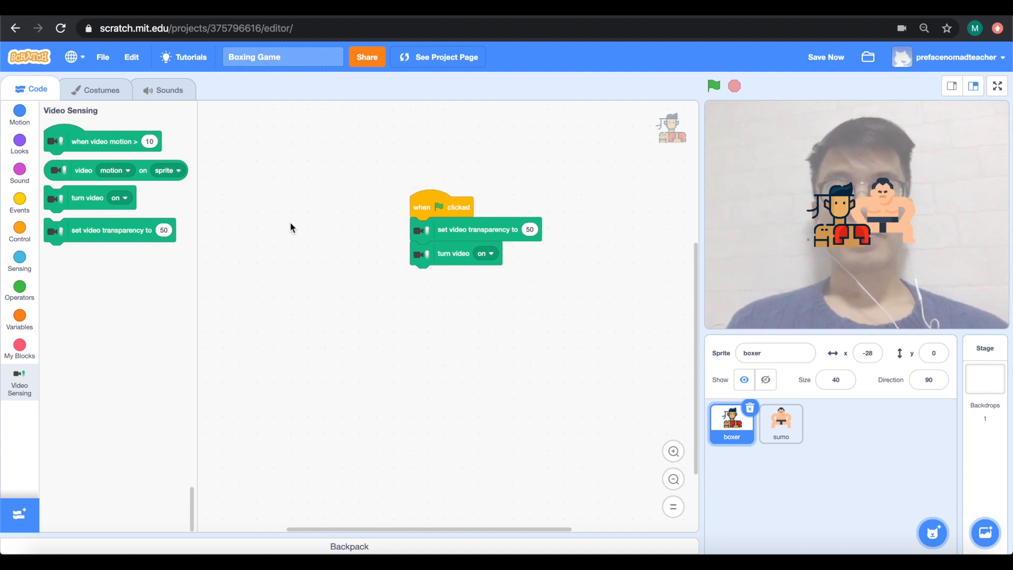
- Show the Events blocks to start a second boxer script after adding 'turn video on'
{"action": "left_click", "coordinate": [19, 203]}
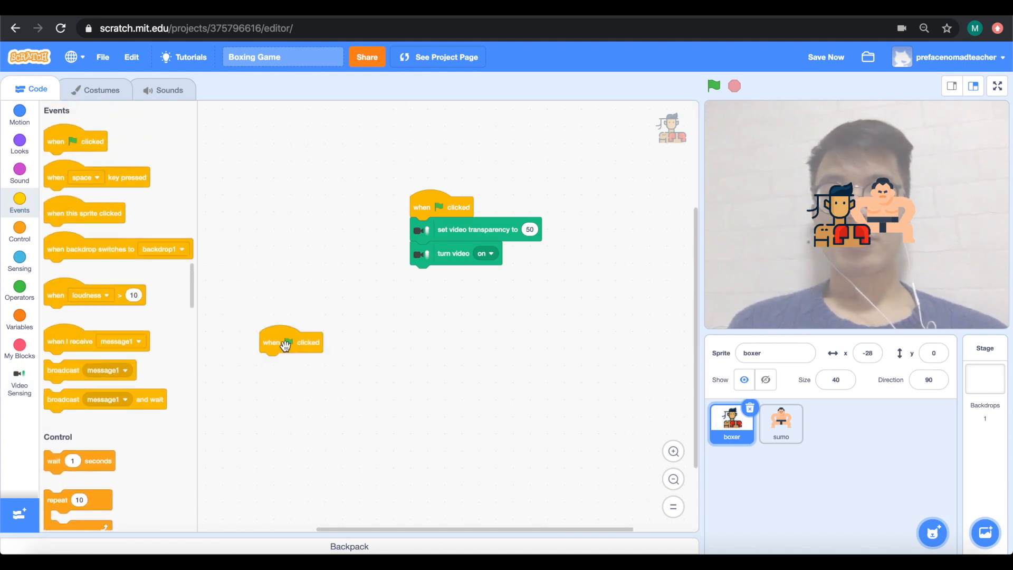
- Build the boxer's hide → forever (wait 1, show, wait 1, hide) script and run it
{"action": "left_click", "coordinate": [19, 141]}
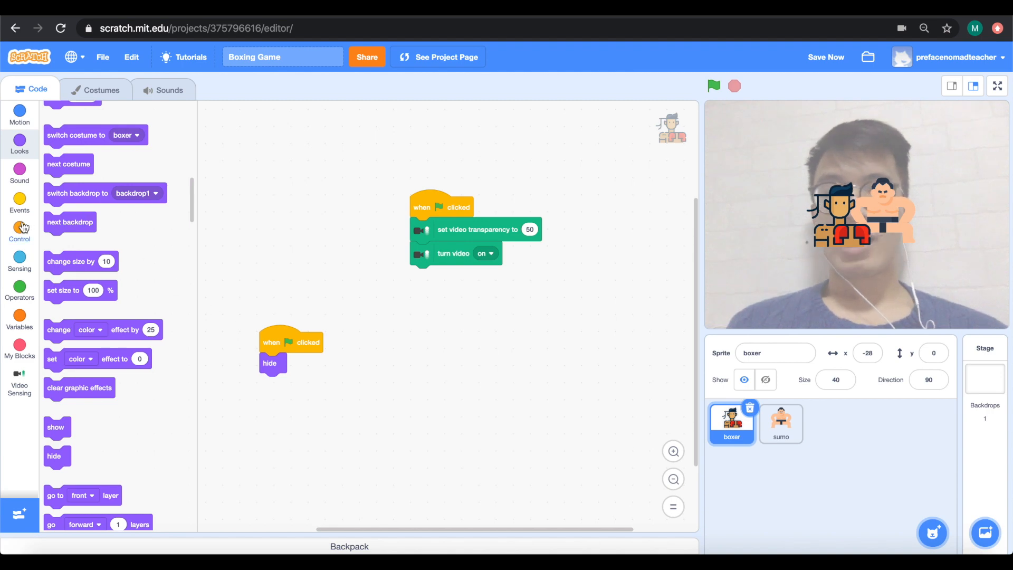
{"action": "left_click", "coordinate": [19, 232]}
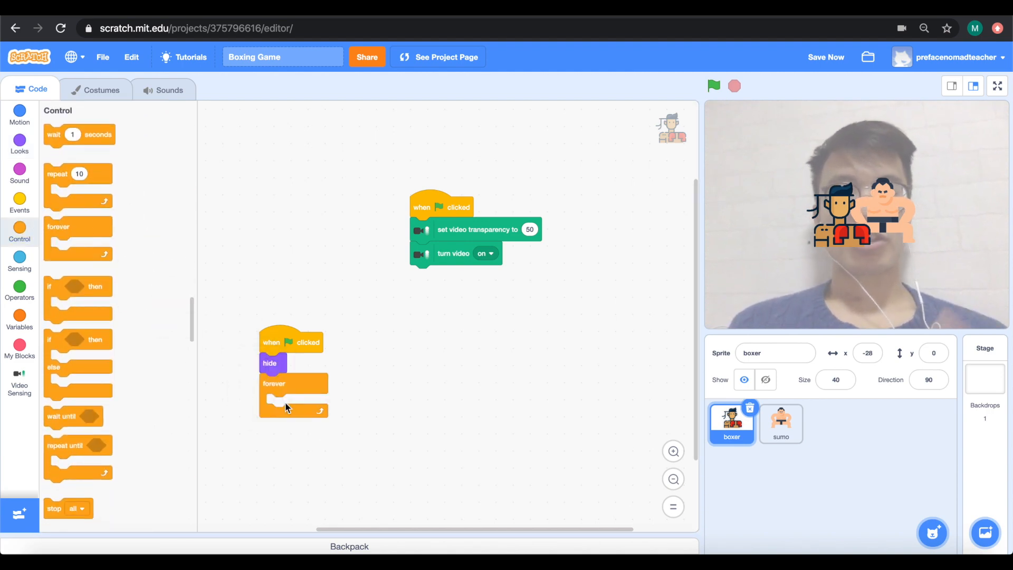
{"action": "mouse_move", "coordinate": [146, 199]}
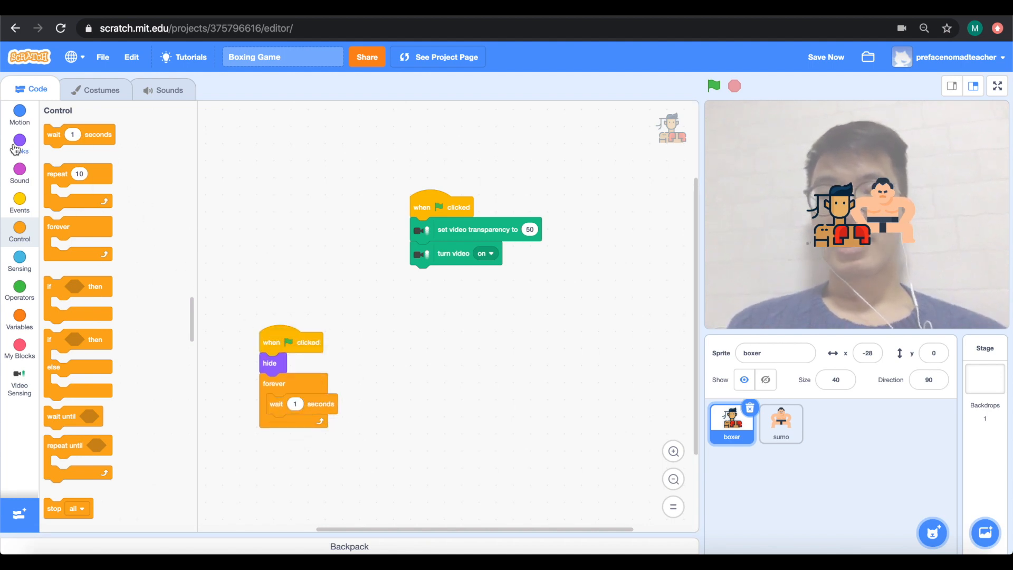
{"action": "left_click", "coordinate": [19, 143]}
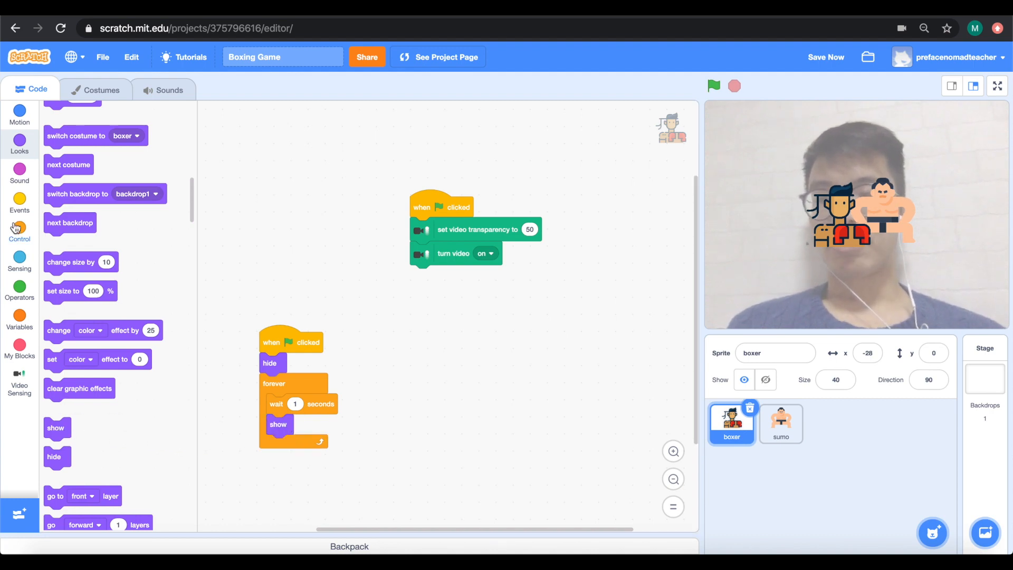
{"action": "left_click", "coordinate": [19, 231]}
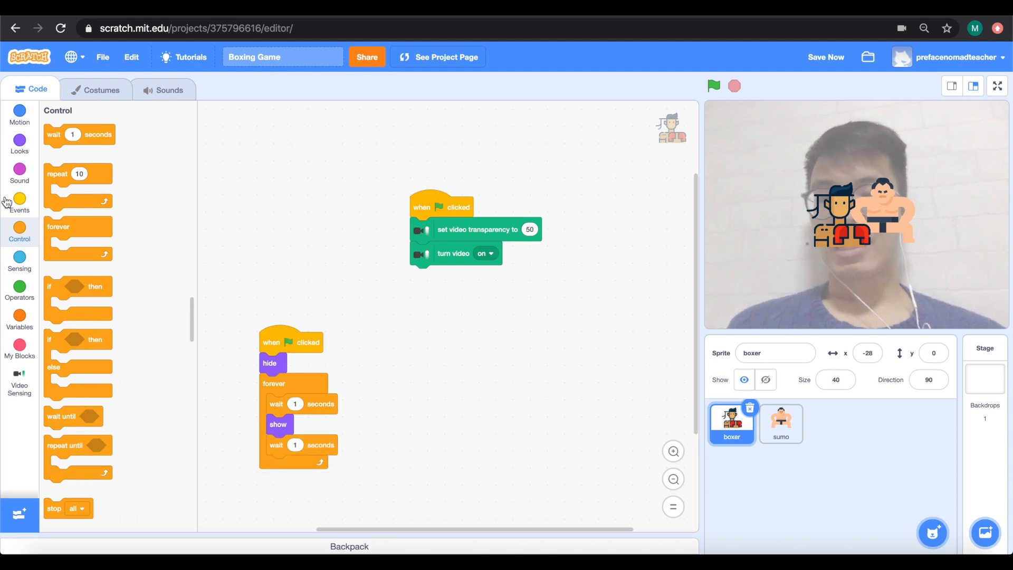
{"action": "left_click", "coordinate": [19, 145]}
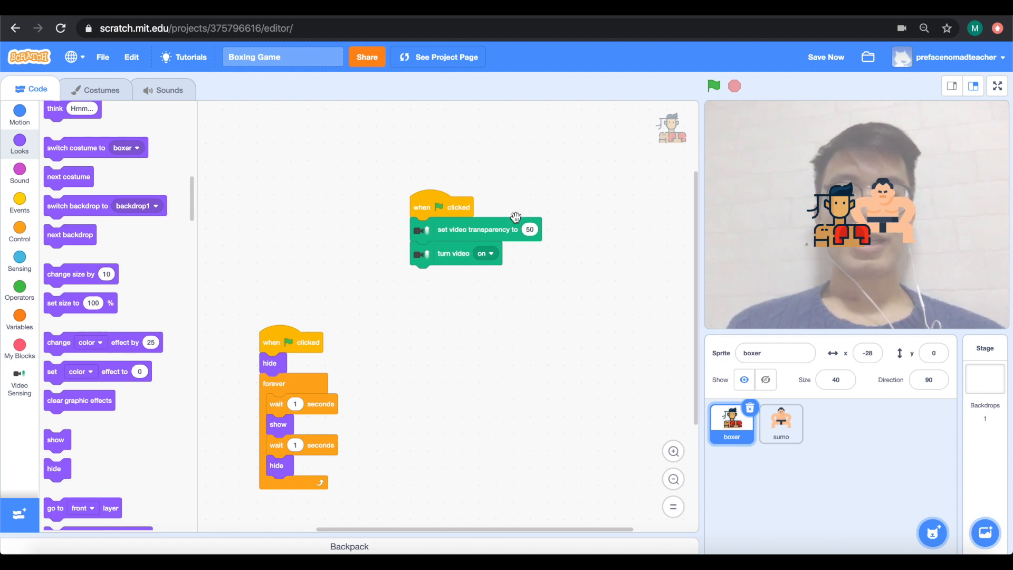
{"action": "left_click", "coordinate": [713, 85]}
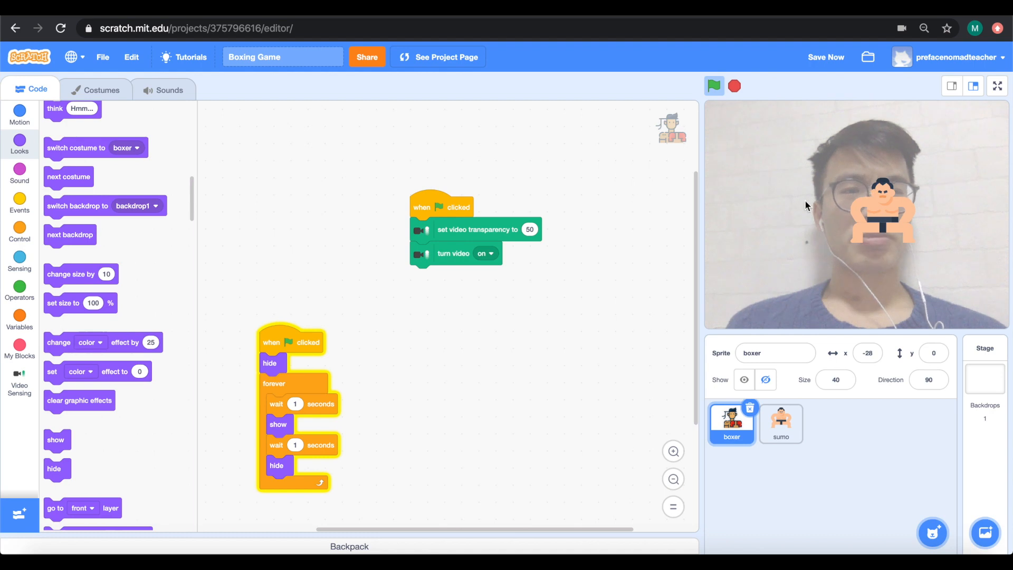
{"action": "mouse_move", "coordinate": [816, 244]}
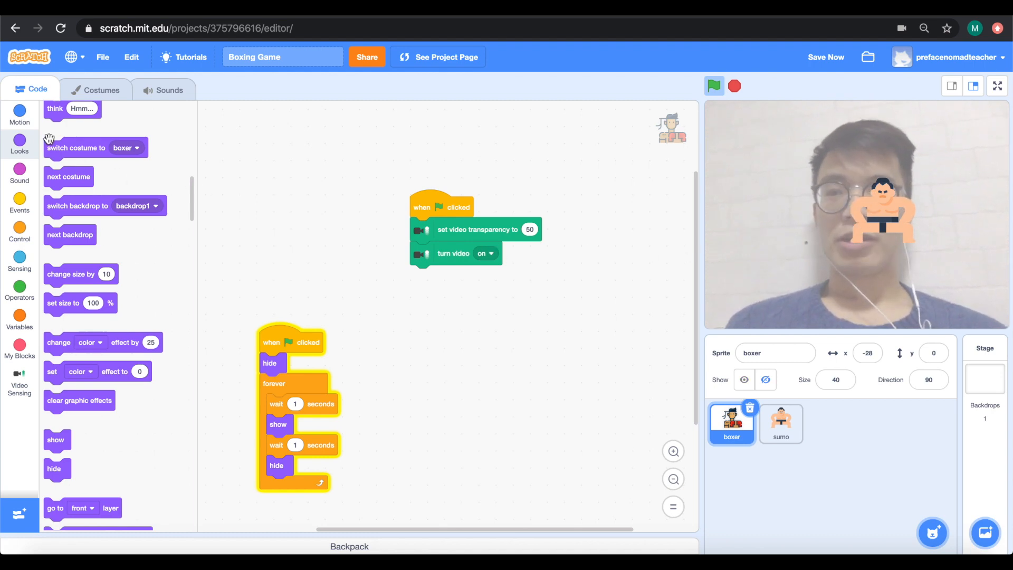
- Add 'go to x: y:' at the loop top with pick random -180 to 180 for x and -120 to 120 for y
{"action": "left_click", "coordinate": [19, 115]}
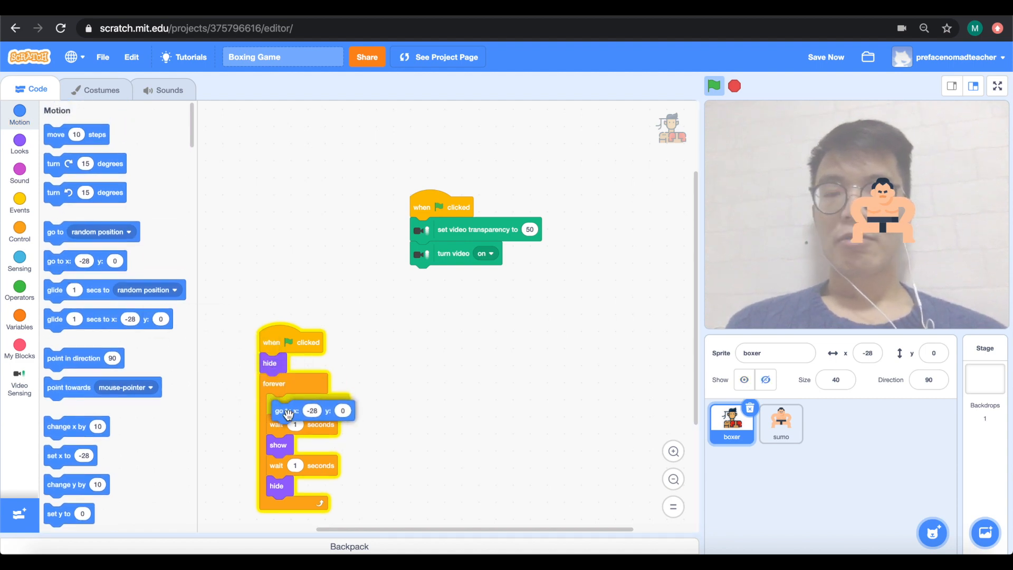
{"action": "left_click", "coordinate": [19, 288]}
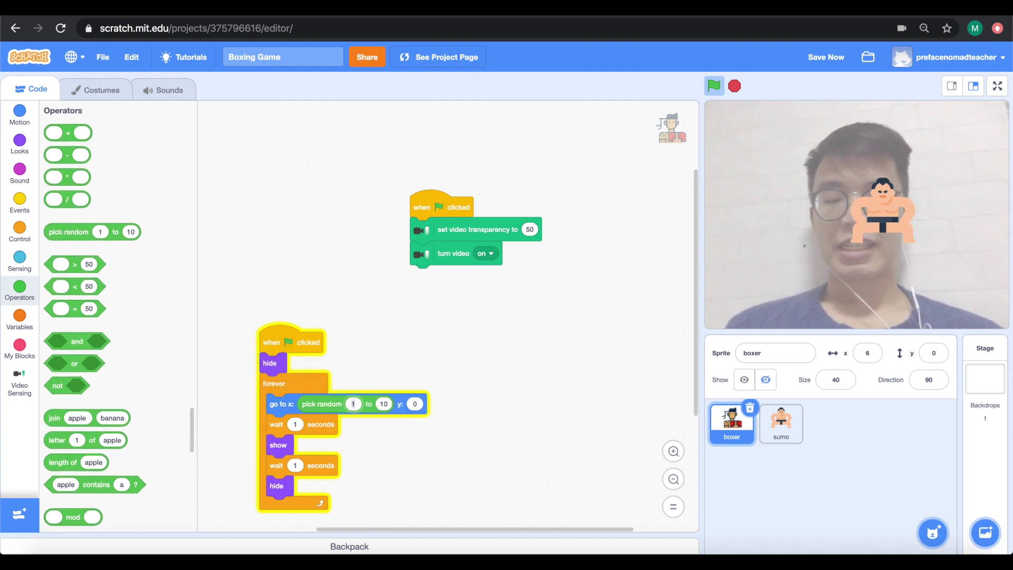
{"action": "type", "text": "180"}
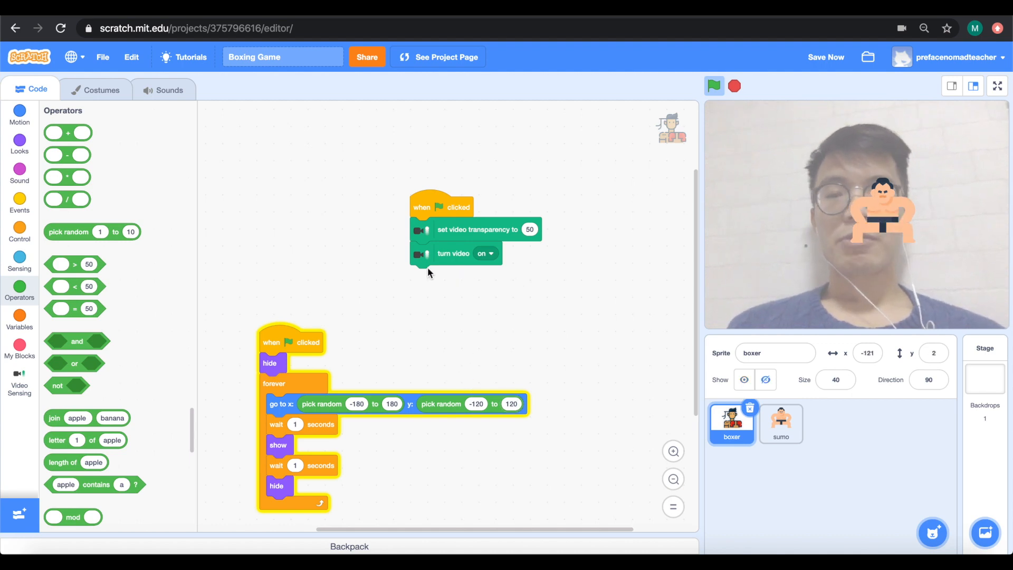
{"action": "left_click", "coordinate": [19, 115]}
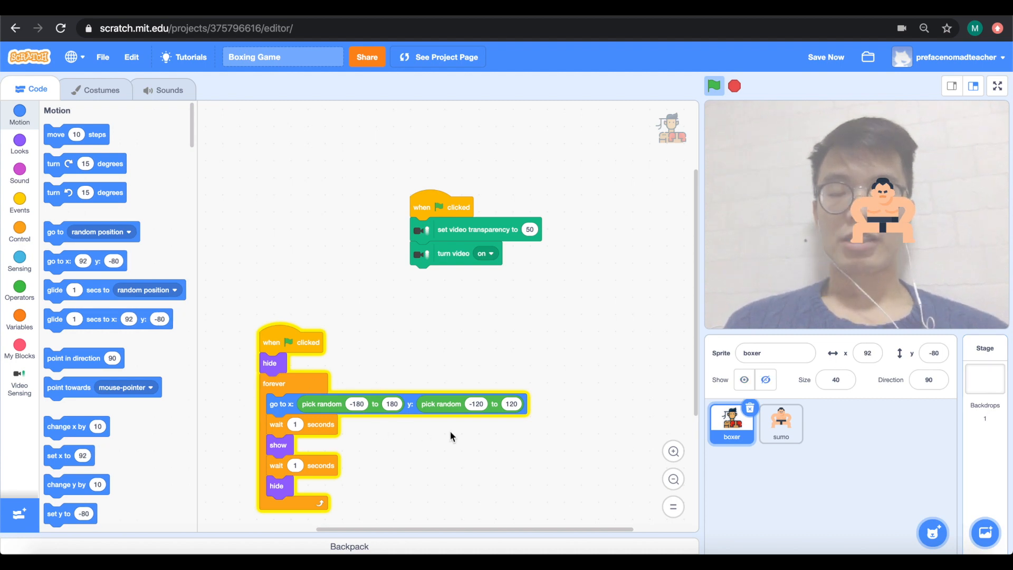
{"action": "left_click", "coordinate": [19, 287]}
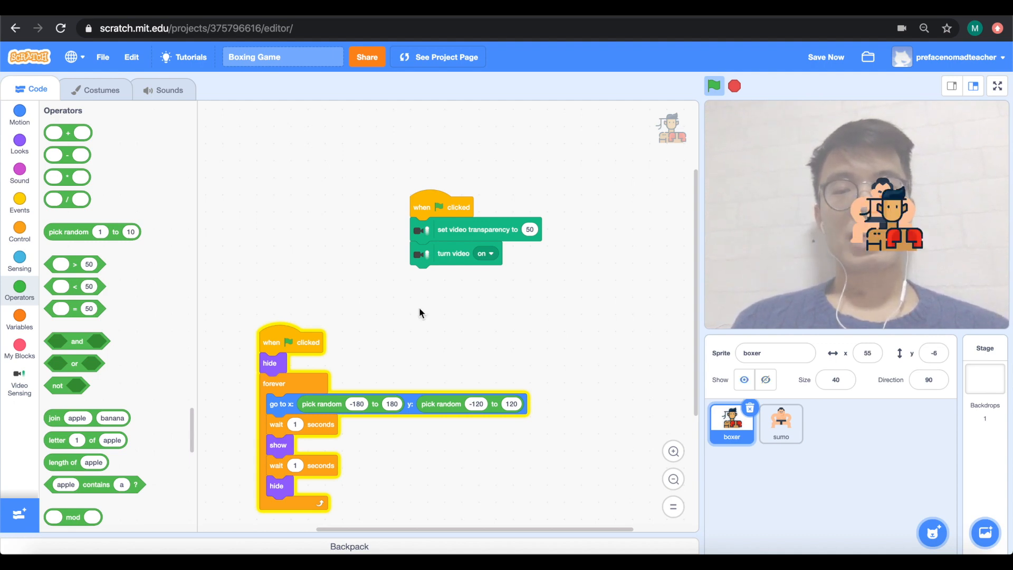
- Fill the boxer's first wait with pick random 0.5 to 2 seconds
{"action": "left_click", "coordinate": [781, 423]}
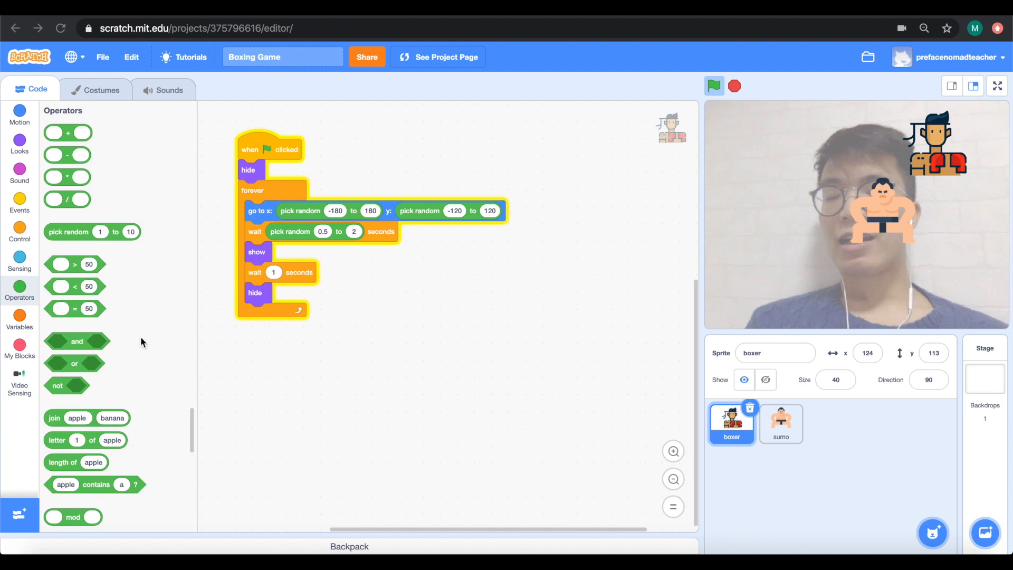
- Build a new boxer script: when green flag clicked, forever, with an empty if-then inside
{"action": "left_click", "coordinate": [19, 381]}
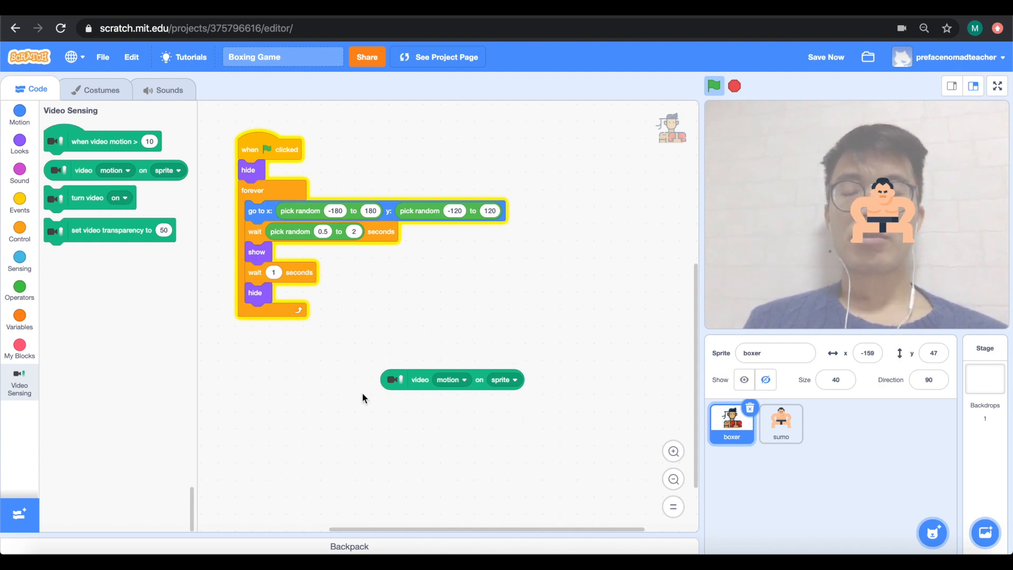
{"action": "left_click", "coordinate": [19, 230]}
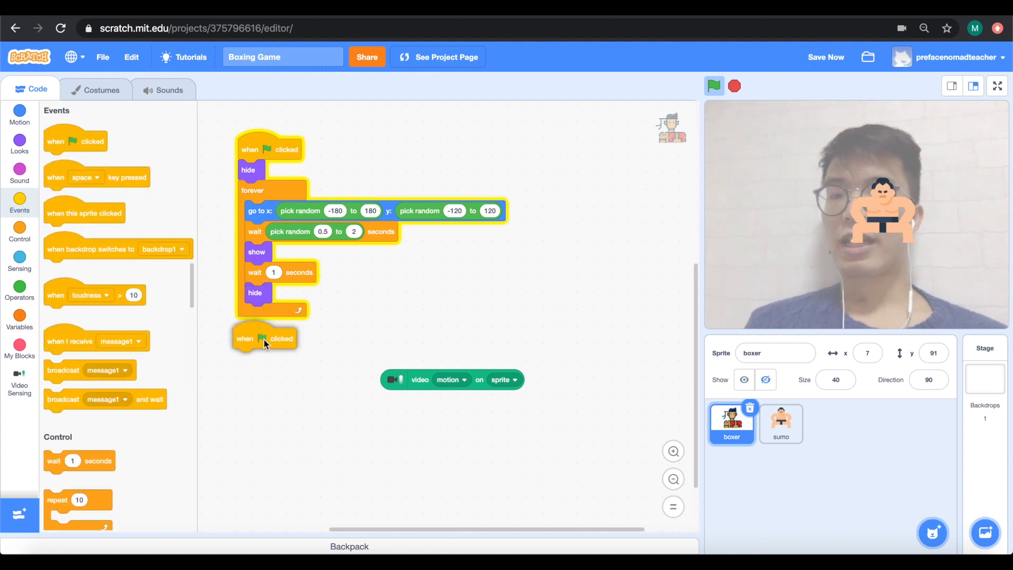
{"action": "left_click", "coordinate": [19, 231]}
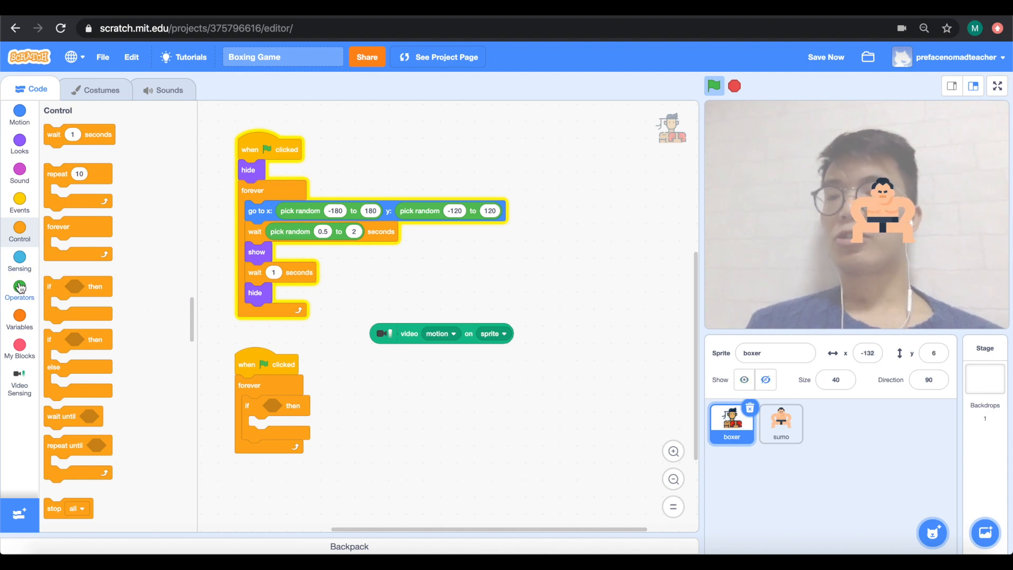
- Set the if condition to 'video motion on sprite > 50'
{"action": "left_click", "coordinate": [19, 289]}
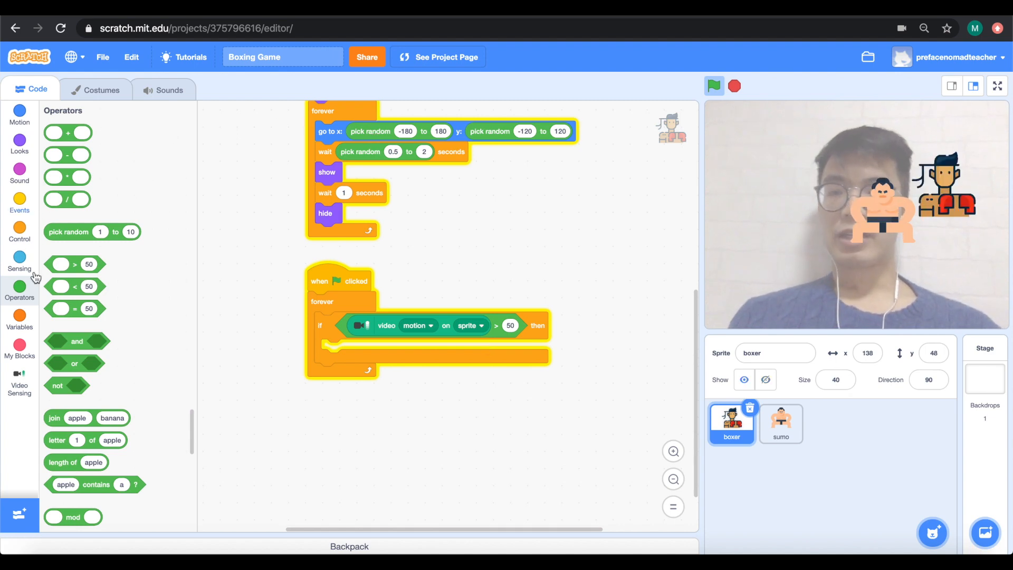
- Create a 'score' variable for all sprites and put 'change my variable by 1' inside the if
{"action": "left_click", "coordinate": [19, 319]}
{"action": "type", "text": "sco"}
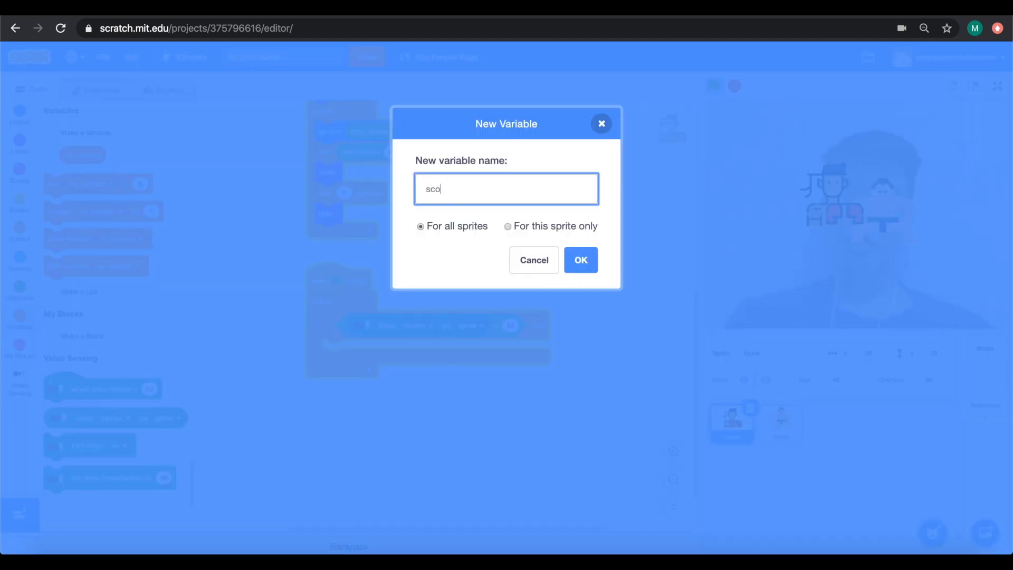
{"action": "type", "text": "re"}
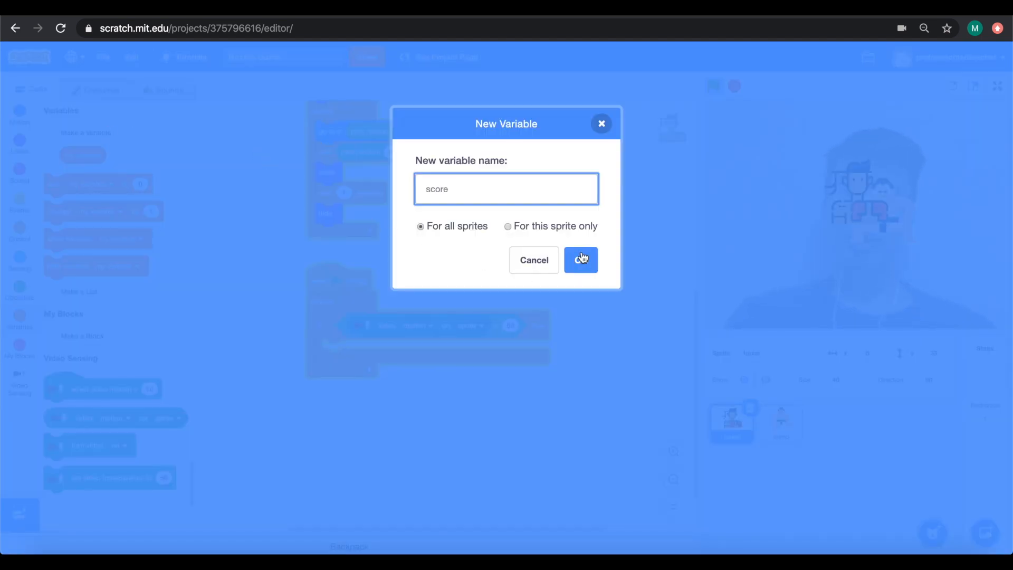
{"action": "left_click", "coordinate": [581, 260]}
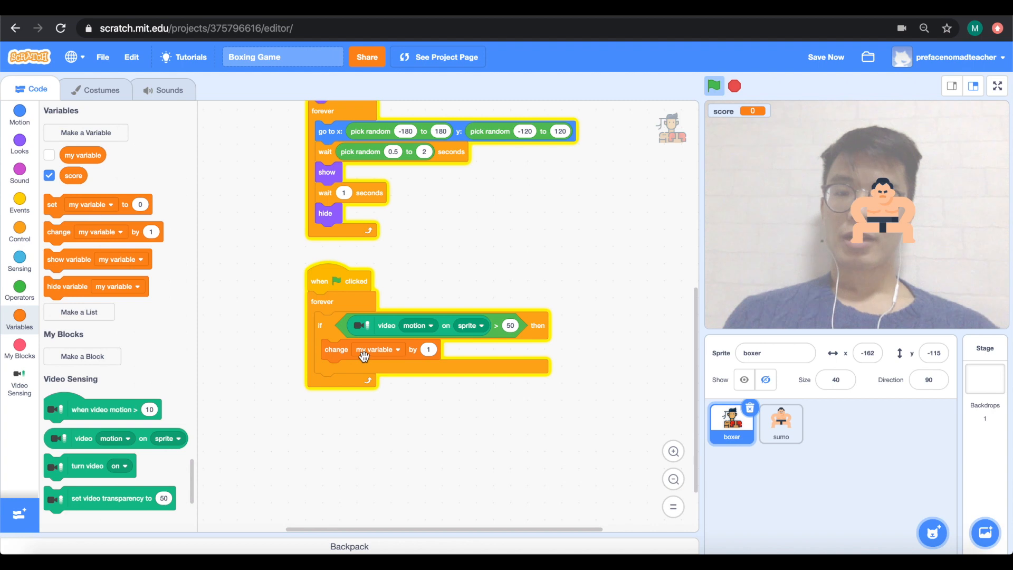
- Make the check change score by -1, and set score to 0 under 'turn video on' at start
{"action": "left_click", "coordinate": [377, 350]}
{"action": "type", "text": "-1"}
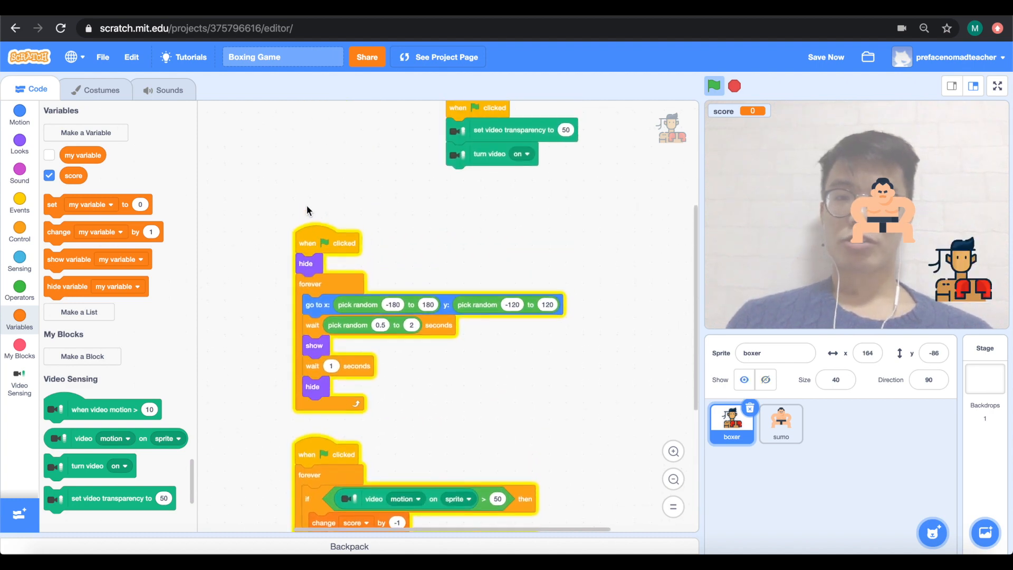
{"action": "left_click_drag", "start_coordinate": [97, 203], "coordinate": [251, 203]}
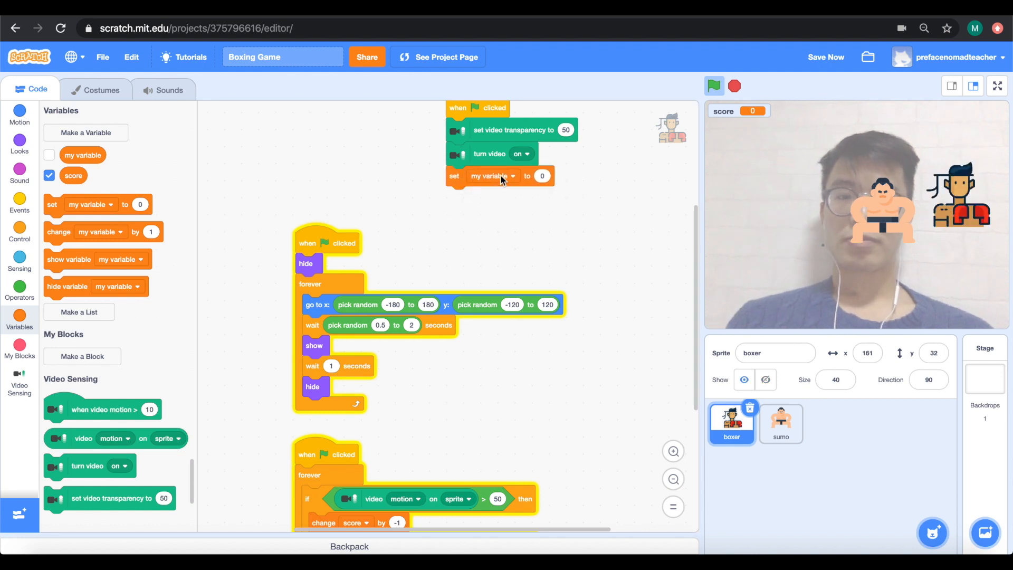
{"action": "left_click", "coordinate": [512, 176]}
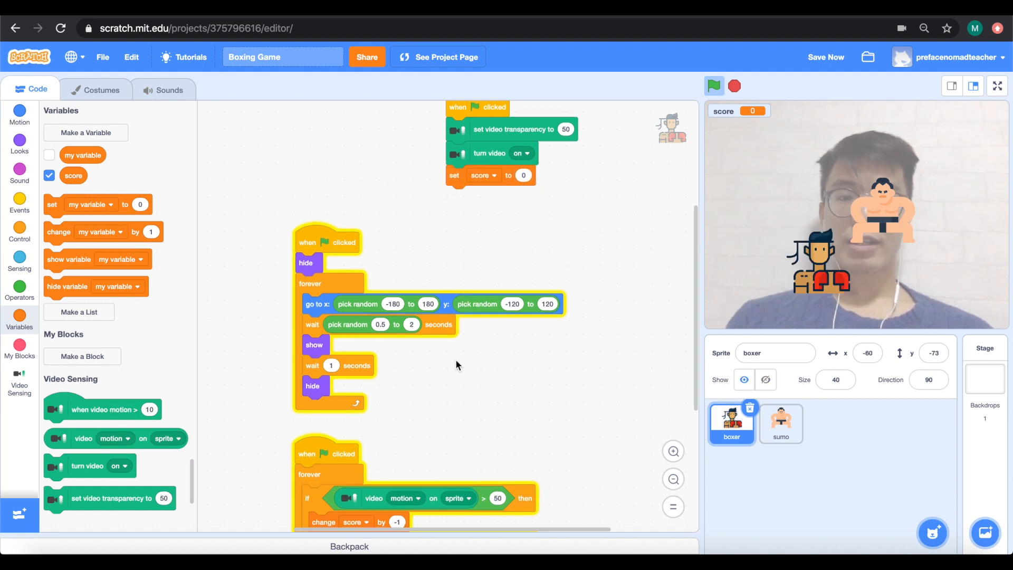
{"action": "left_click", "coordinate": [714, 86]}
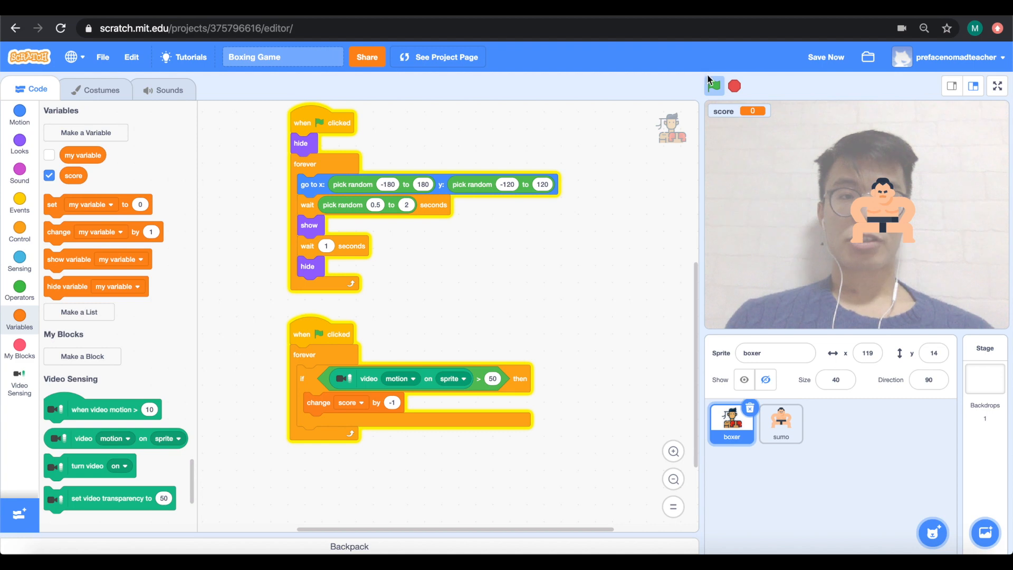
- Test-run the game (score drops to -34794), then add 'wait 2 seconds' after the score decrease
{"action": "left_click", "coordinate": [715, 86]}
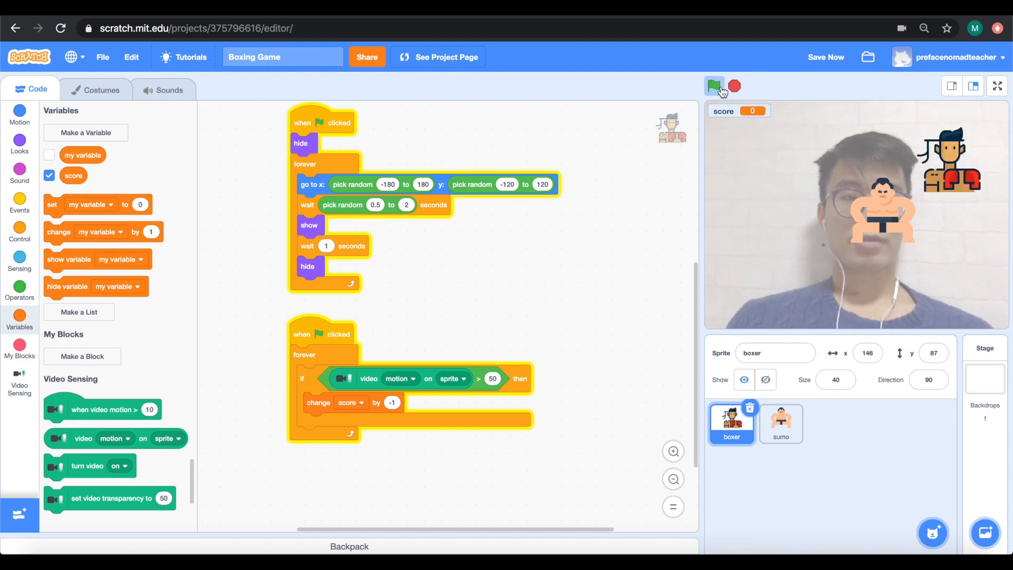
{"action": "left_click", "coordinate": [715, 86]}
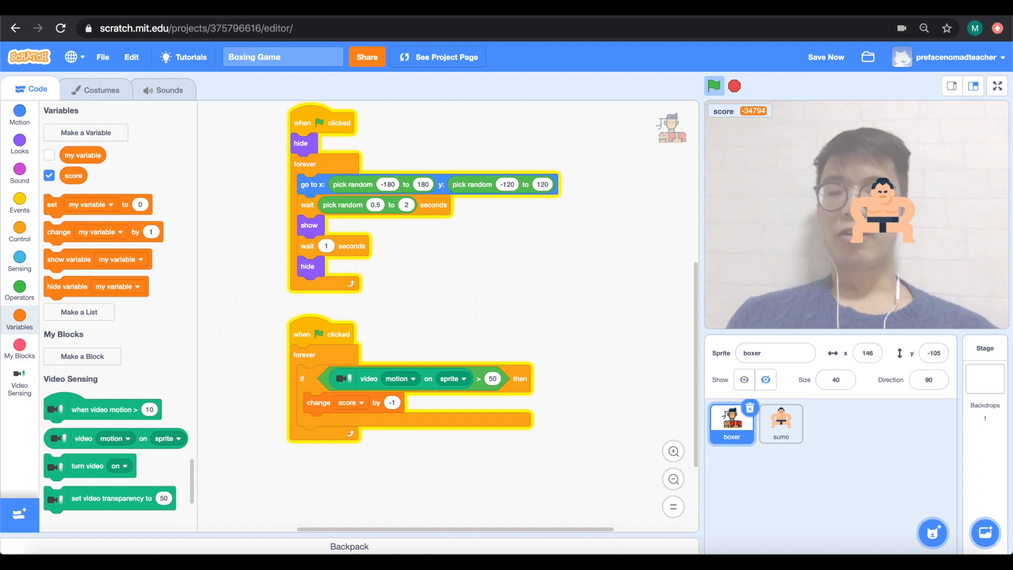
{"action": "left_click", "coordinate": [19, 231]}
{"action": "type", "text": "2"}
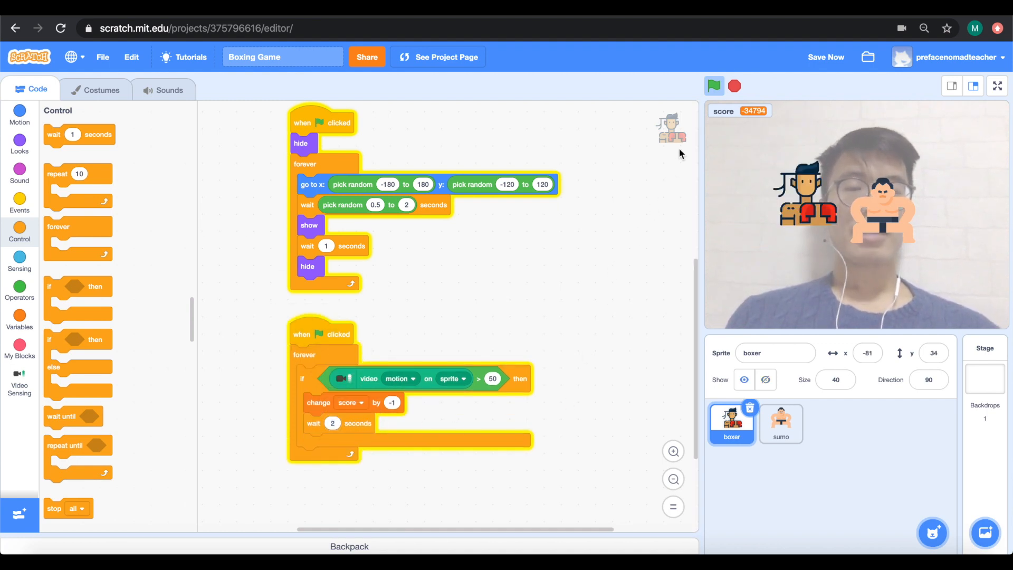
- Rerun the game so score only drops to -1, then start copying the motion script to the sumo
{"action": "left_click", "coordinate": [713, 86]}
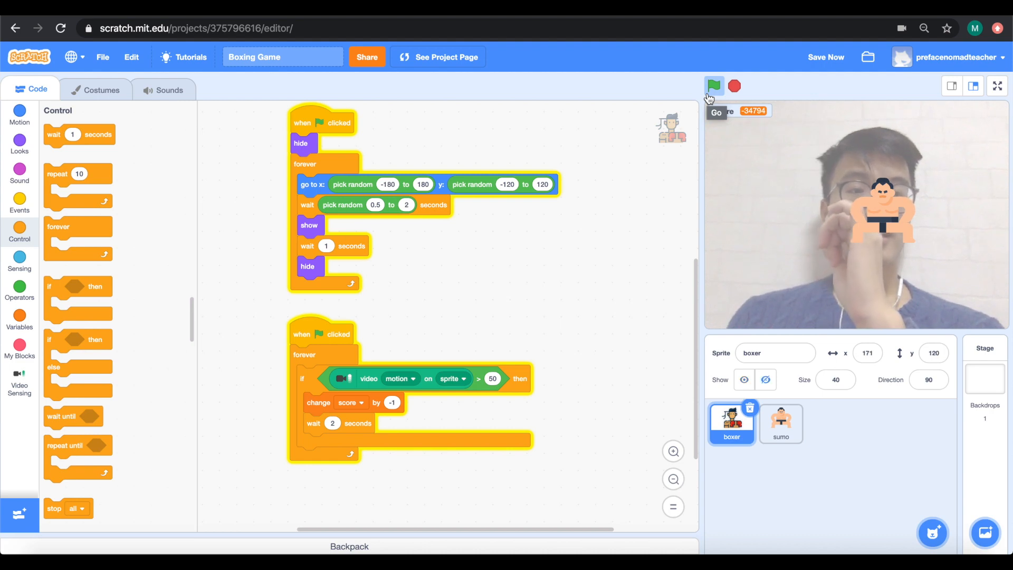
{"action": "left_click", "coordinate": [714, 86]}
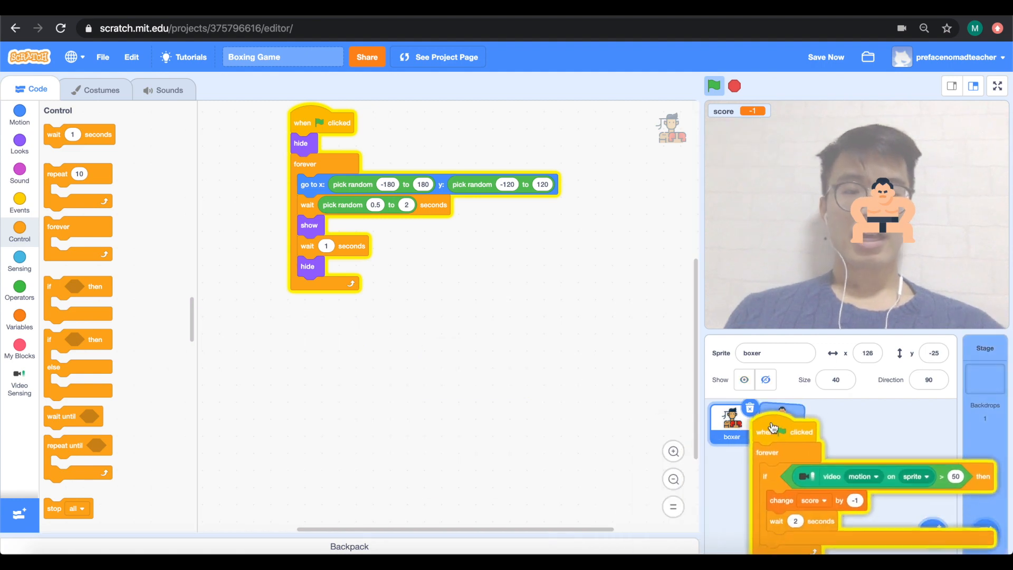
- Copy the motion script to the sumo sprite and set its change to score by 1
{"action": "left_click", "coordinate": [781, 423]}
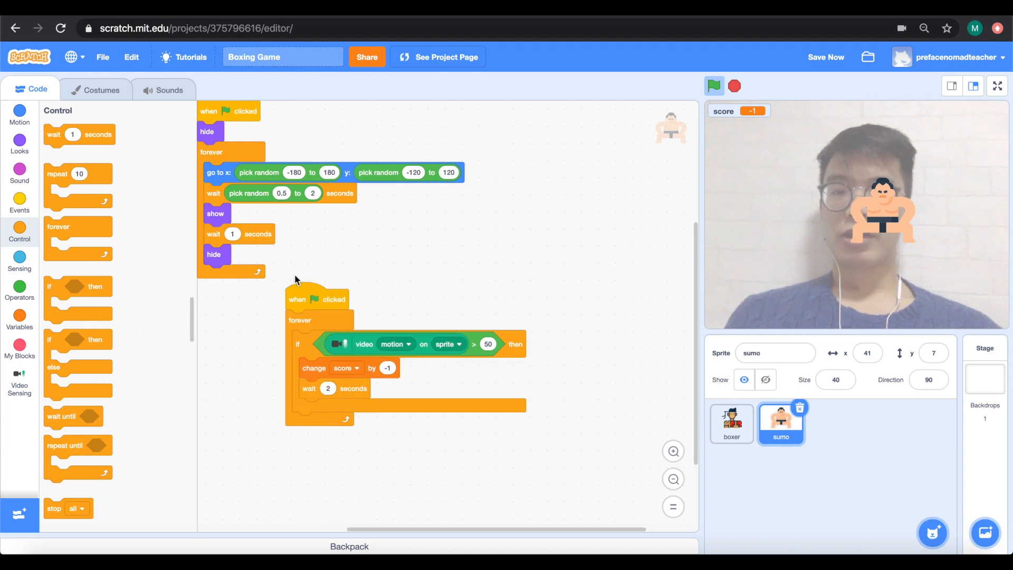
{"action": "left_click", "coordinate": [387, 367]}
{"action": "type", "text": "1"}
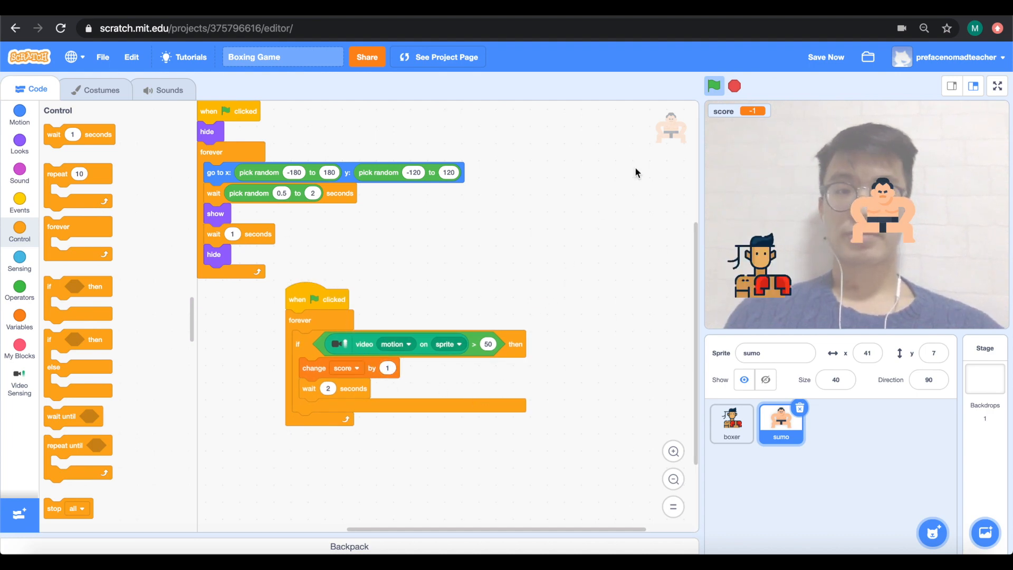
{"action": "left_click", "coordinate": [713, 86]}
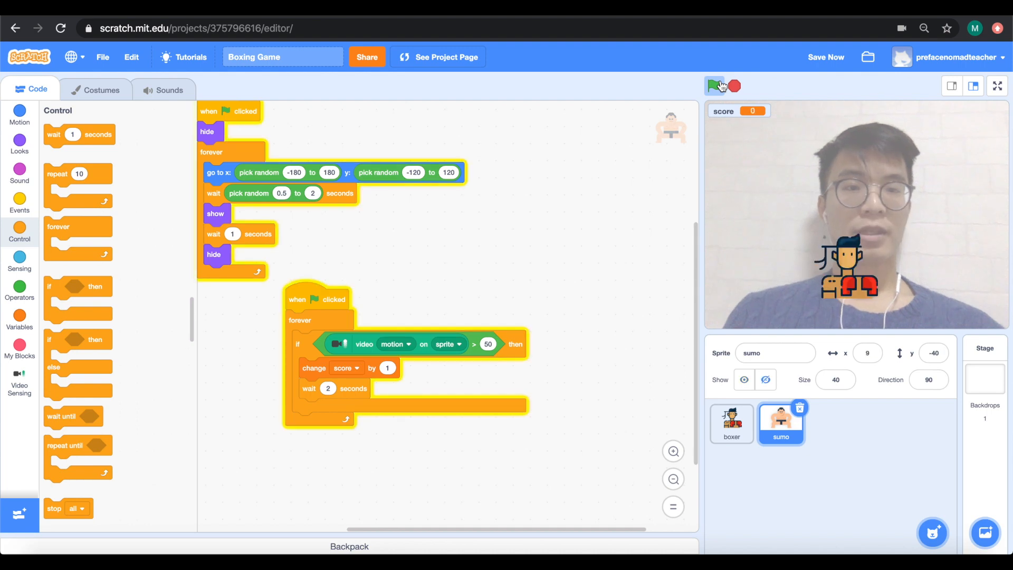
- Run the game several times with both sprites, keeping score around 0–1, then stop it
{"action": "left_click", "coordinate": [714, 85]}
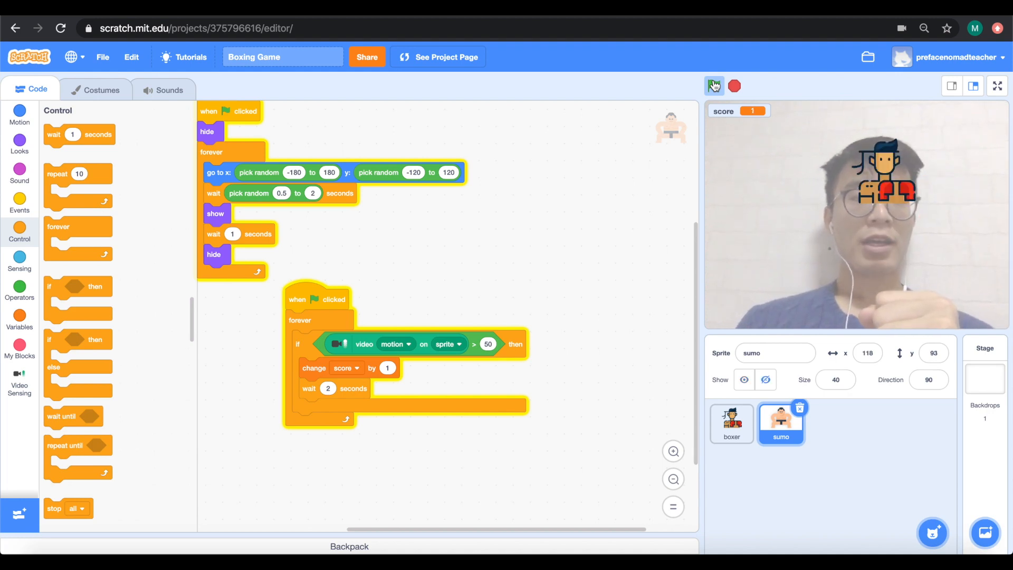
{"action": "left_click", "coordinate": [714, 85]}
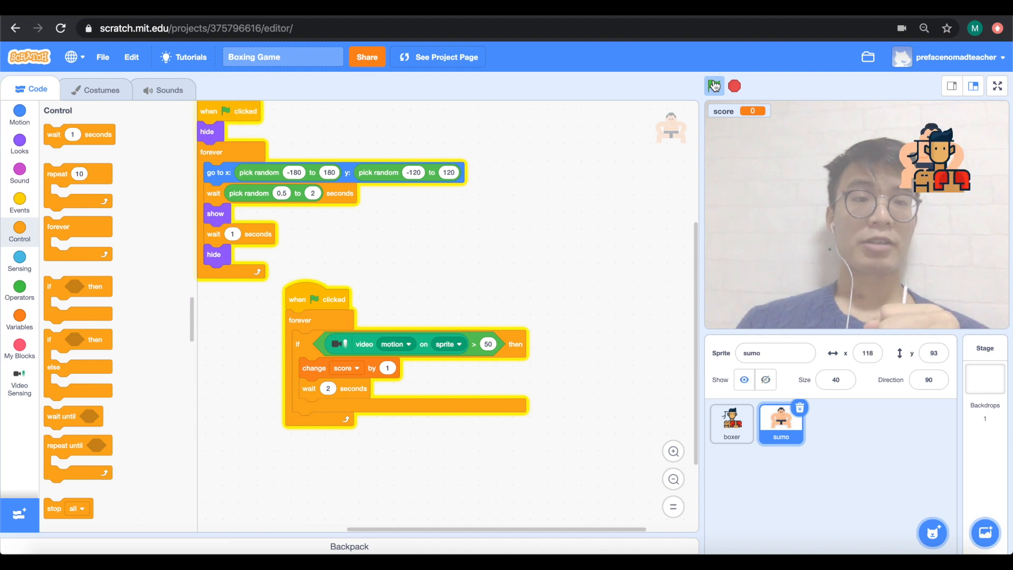
{"action": "left_click", "coordinate": [713, 86]}
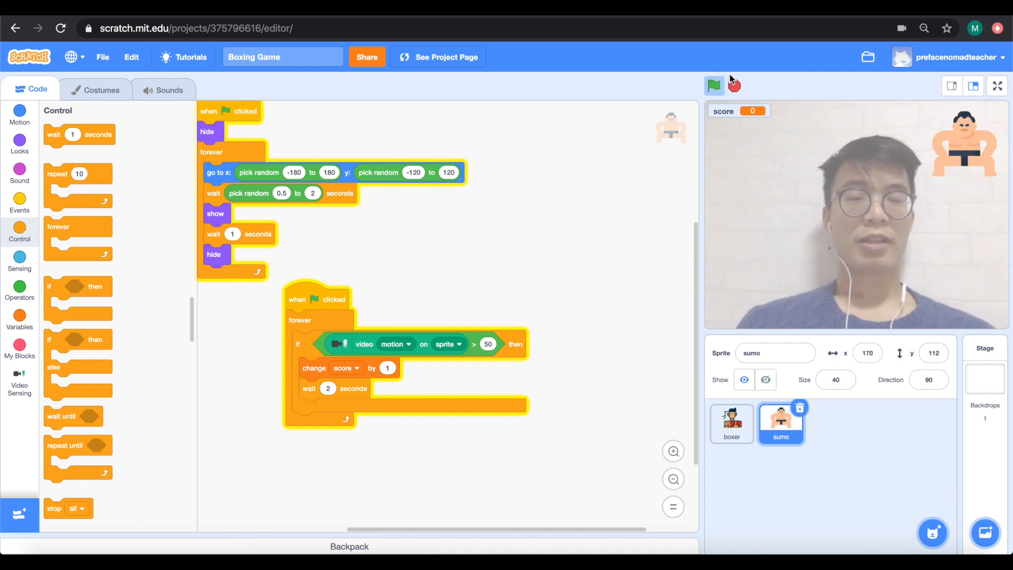
{"action": "left_click", "coordinate": [713, 85]}
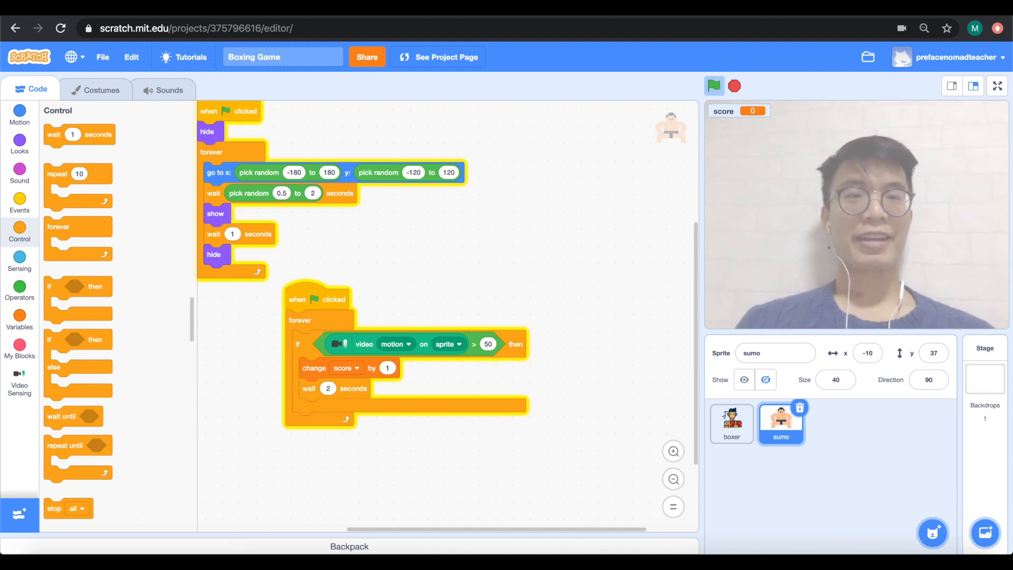